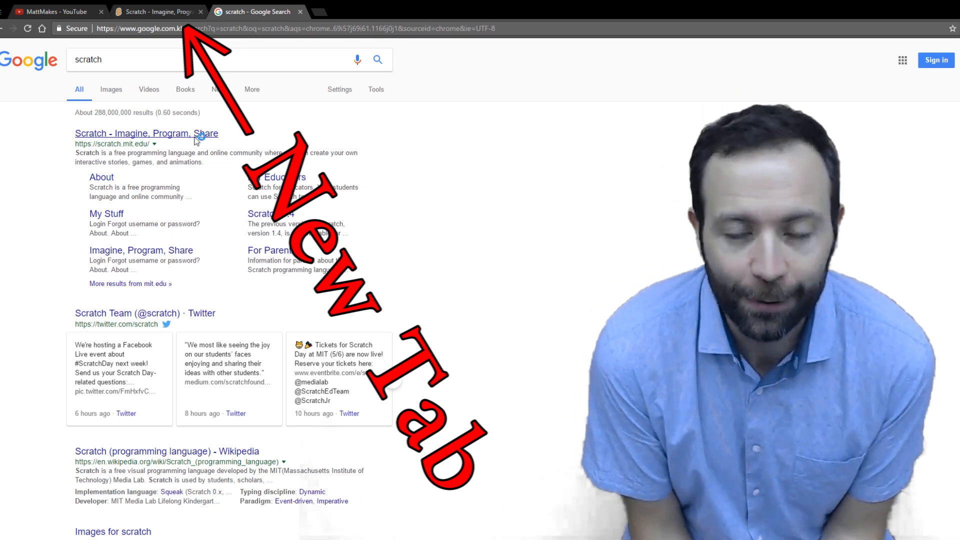
pyautogui.click(146, 133)
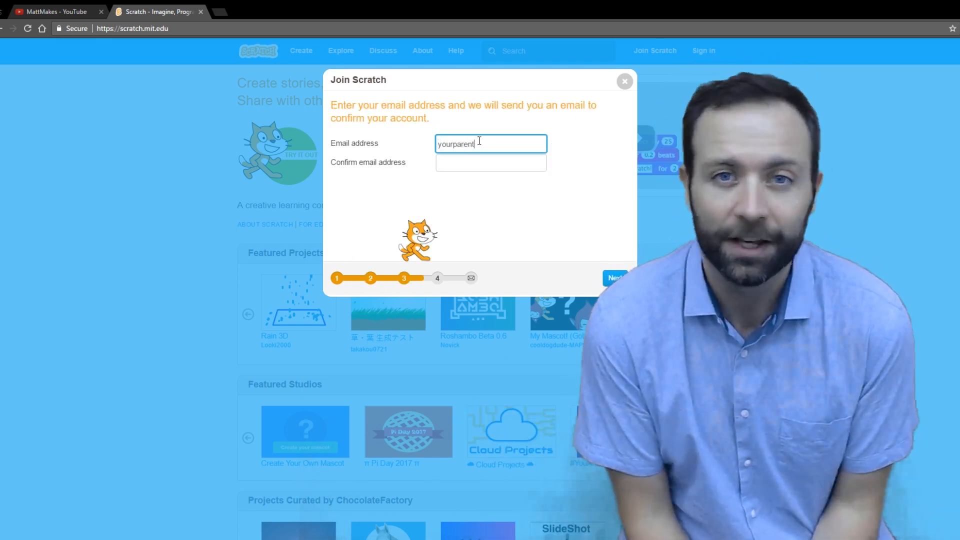
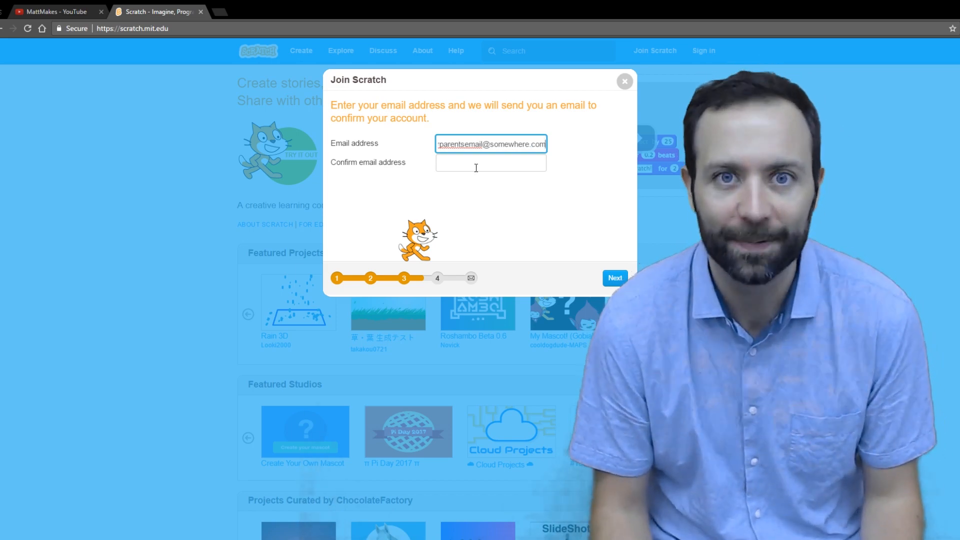
pyautogui.click(615, 277)
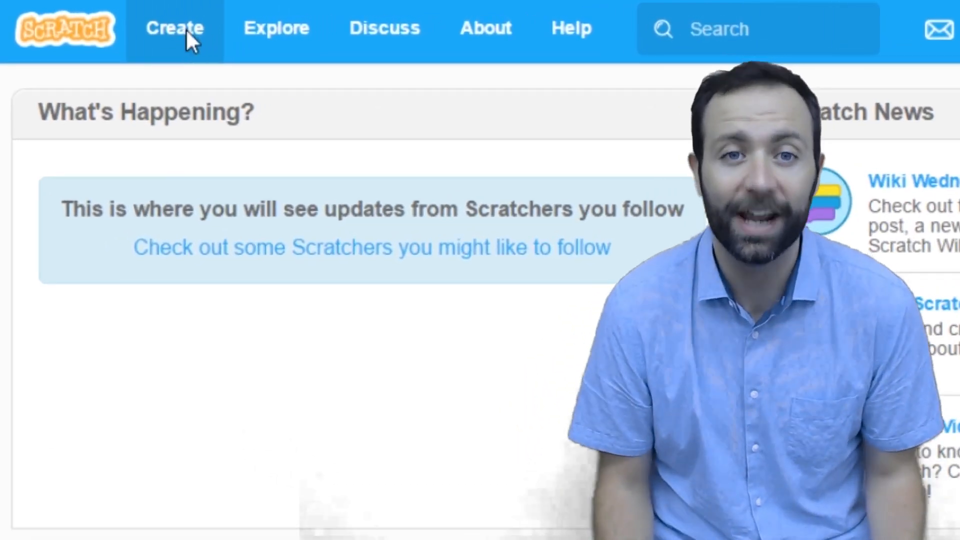
# Step: Start a new untitled project in the Scratch editor via Create
pyautogui.click(174, 28)
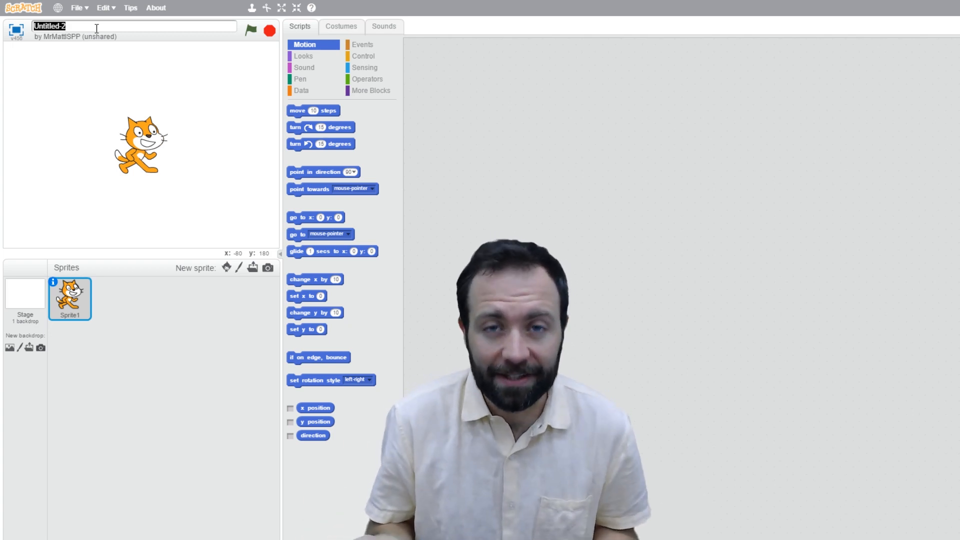
# Step: Title the project 'MattMakes a Virtual Pet!'
pyautogui.write('MattMakes')
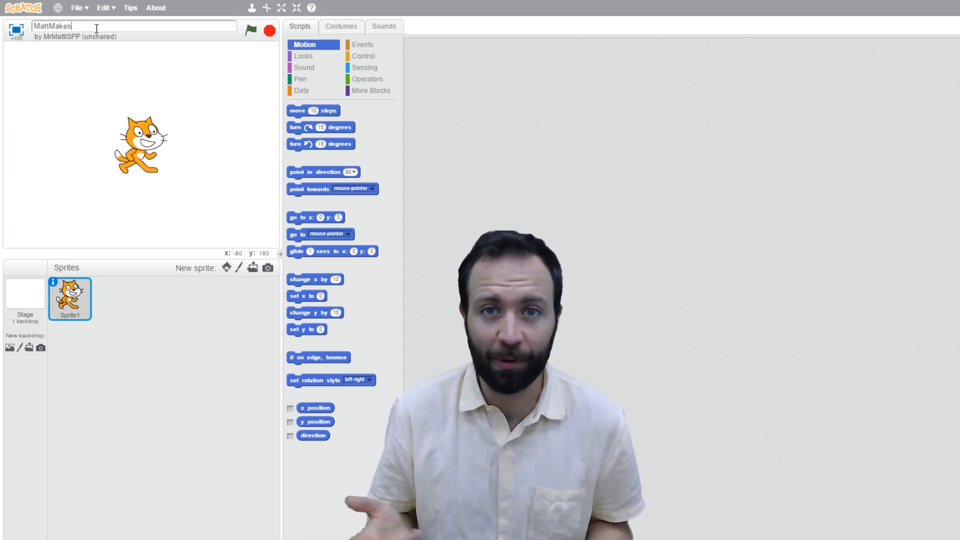
pyautogui.write('a')
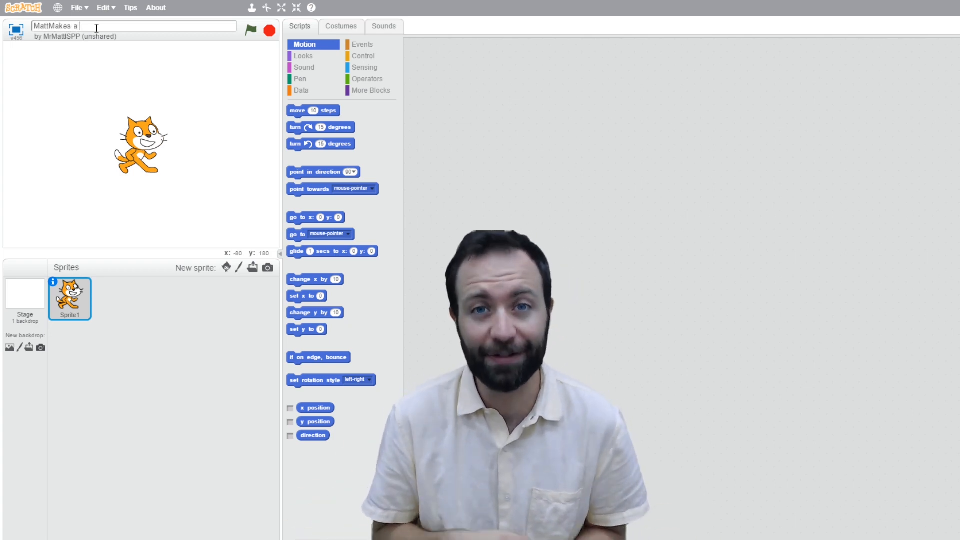
pyautogui.write('Virtual Pet!')
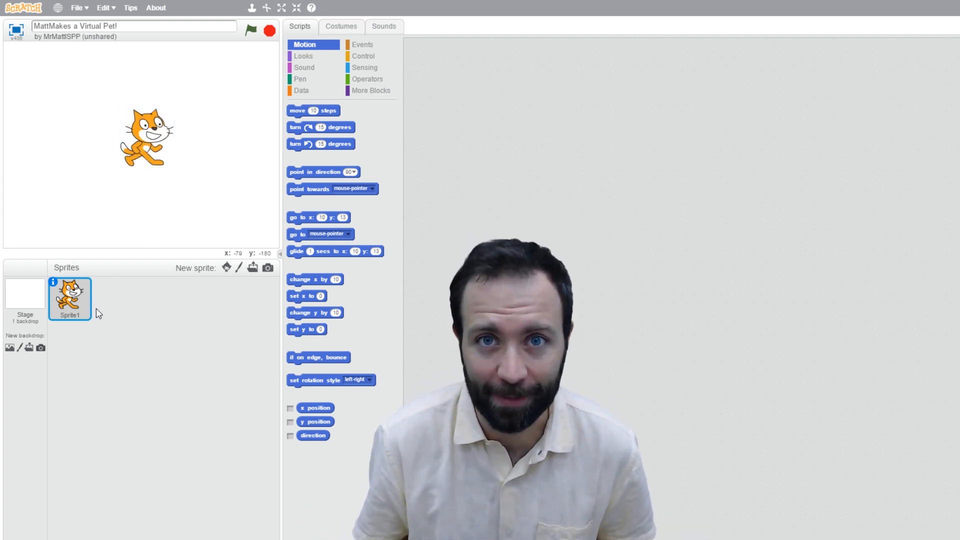
# Step: Delete the default cat and upload a dog photo as the new Buddy sprite
pyautogui.rightClick(69, 298)
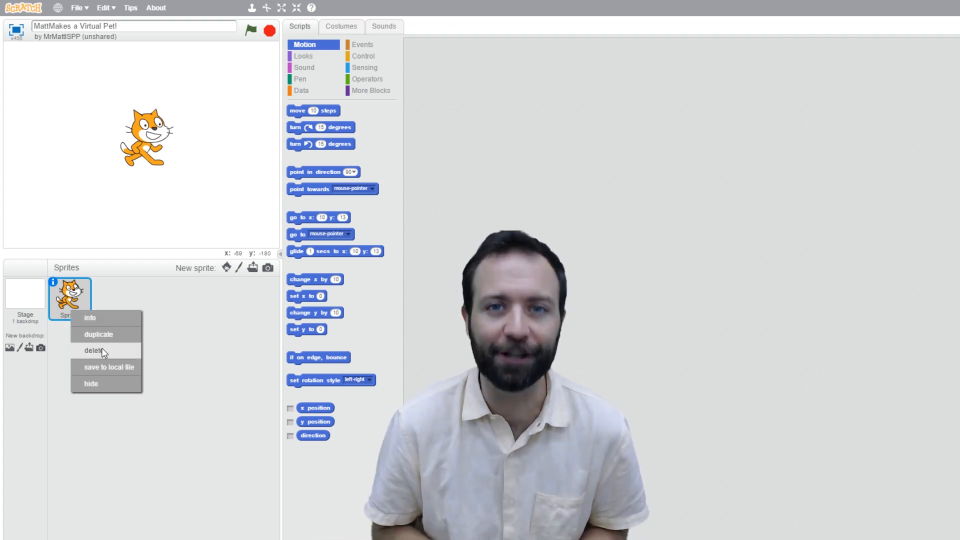
pyautogui.click(94, 351)
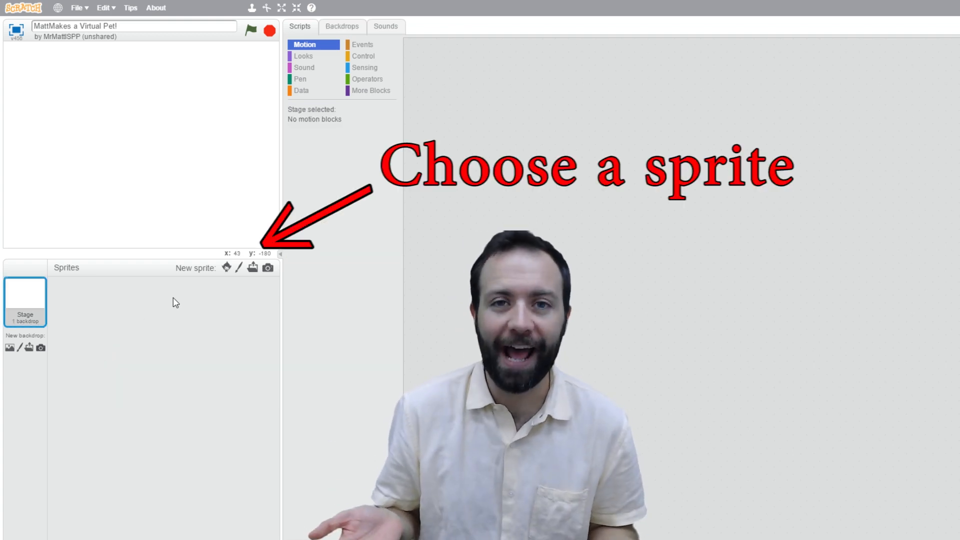
pyautogui.click(227, 268)
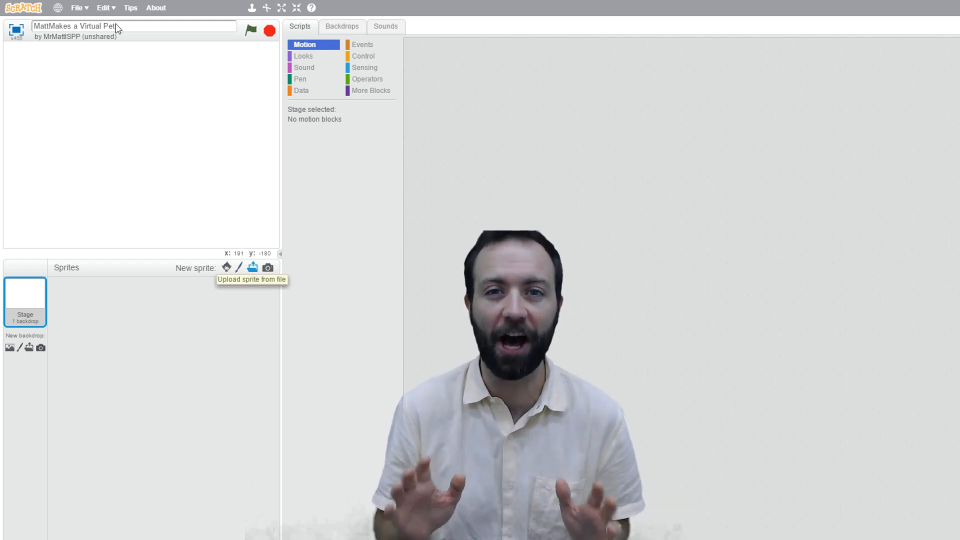
pyautogui.click(252, 267)
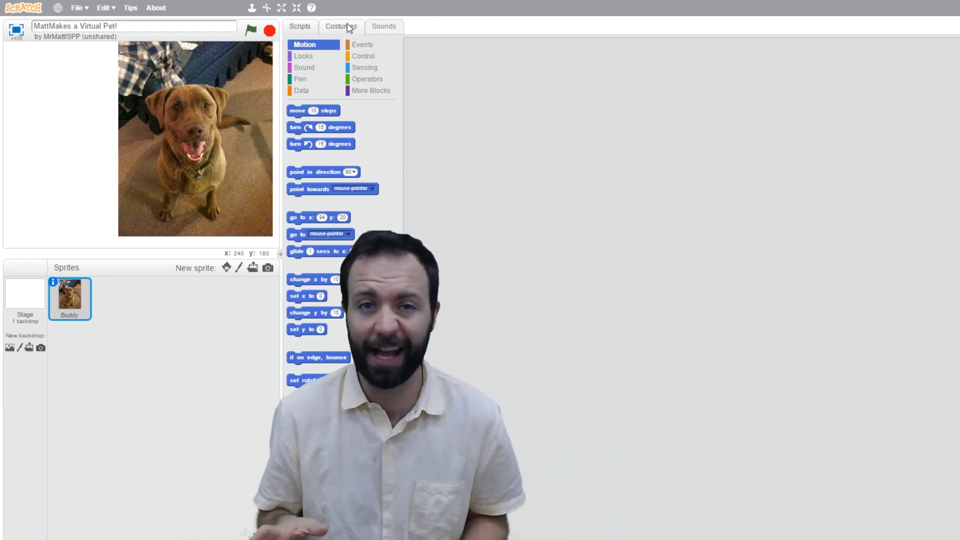
# Step: Erase the background of Buddy's photo costume with the Eraser so mainly the dog remains
pyautogui.click(341, 26)
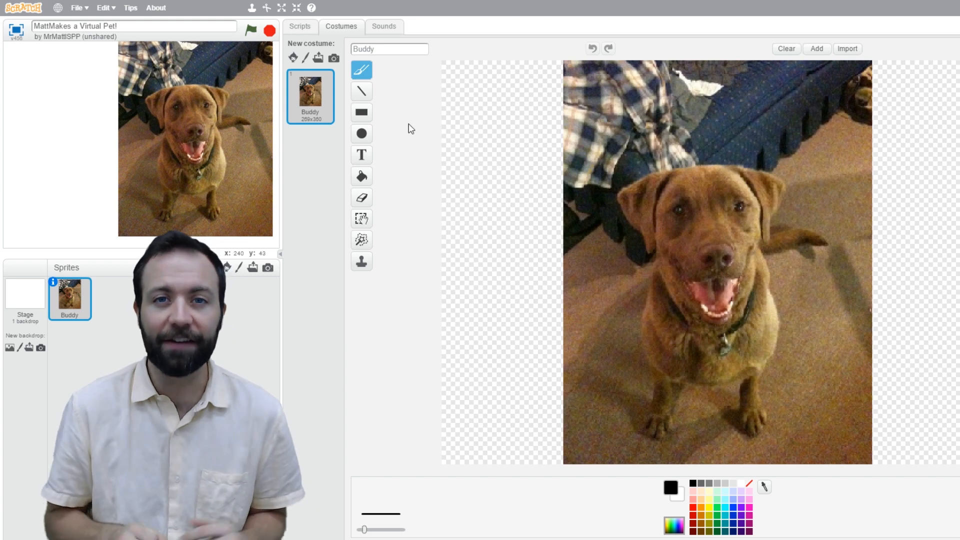
pyautogui.click(361, 198)
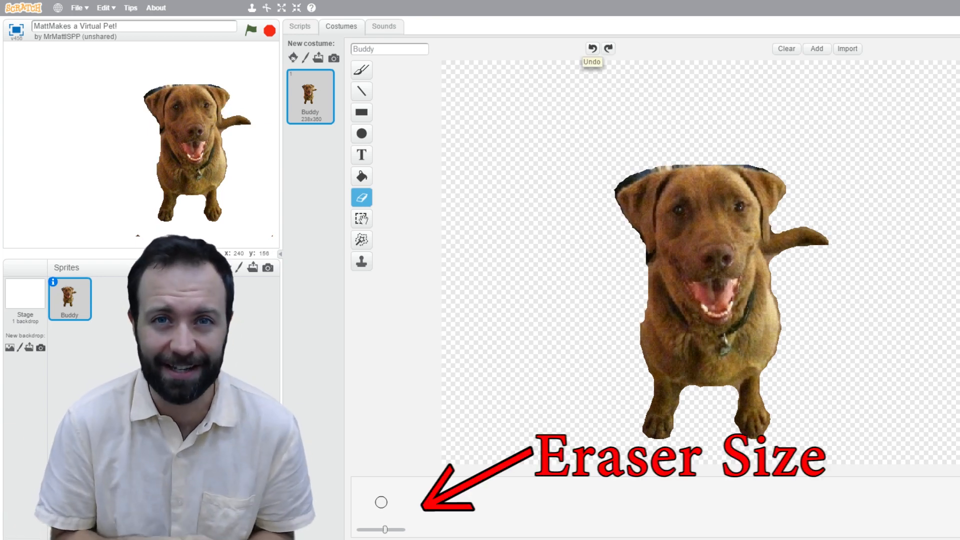
pyautogui.moveTo(615, 184)
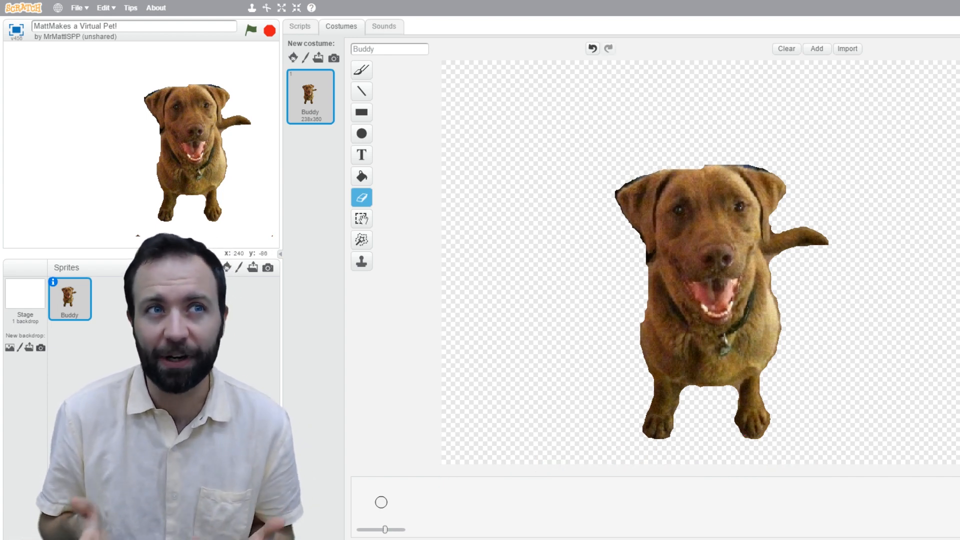
# Step: Duplicate the Buddy costume as Buddy2 and switch to editing the copy
pyautogui.click(361, 219)
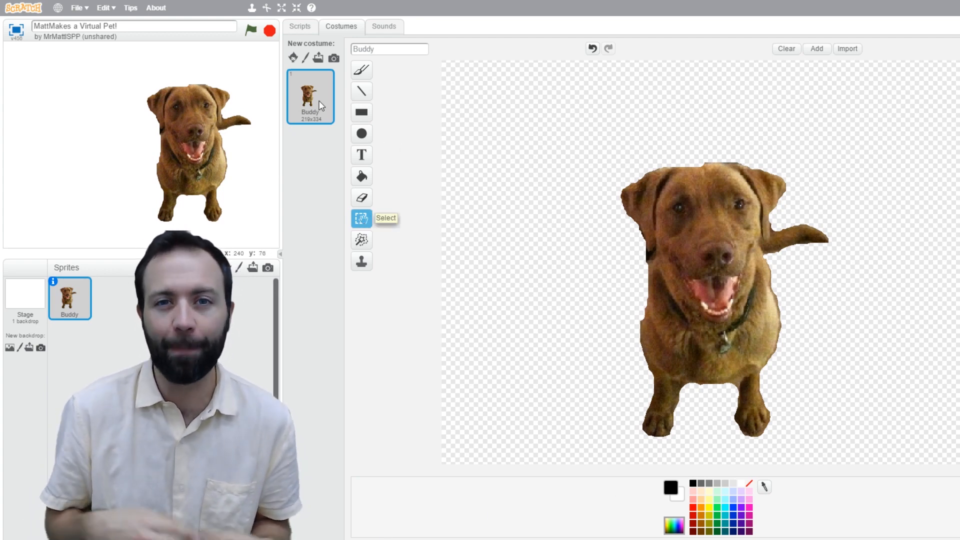
pyautogui.rightClick(309, 95)
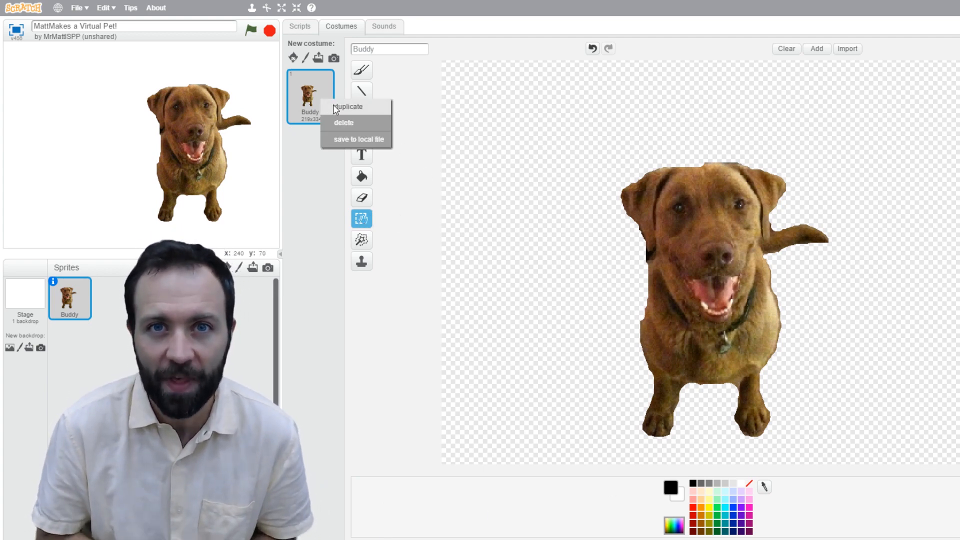
pyautogui.click(349, 107)
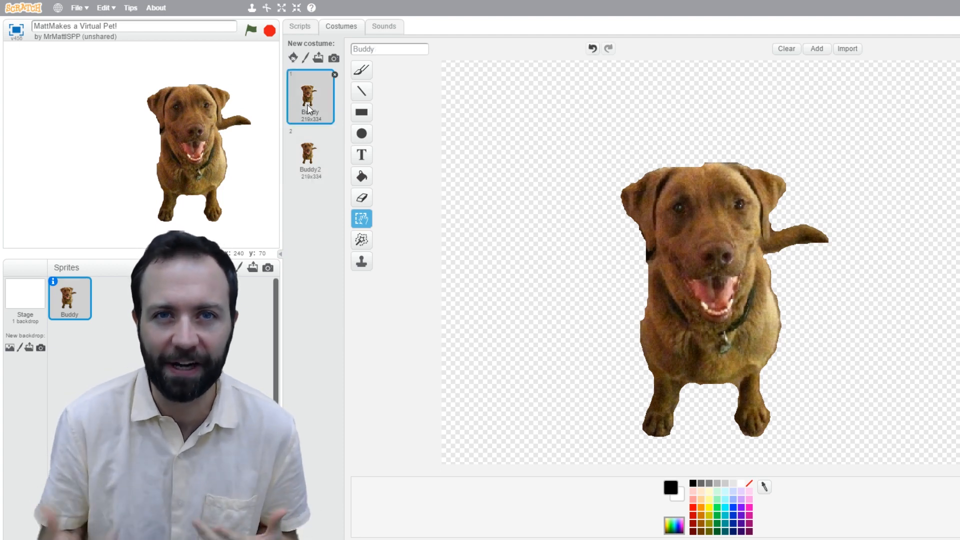
pyautogui.click(310, 155)
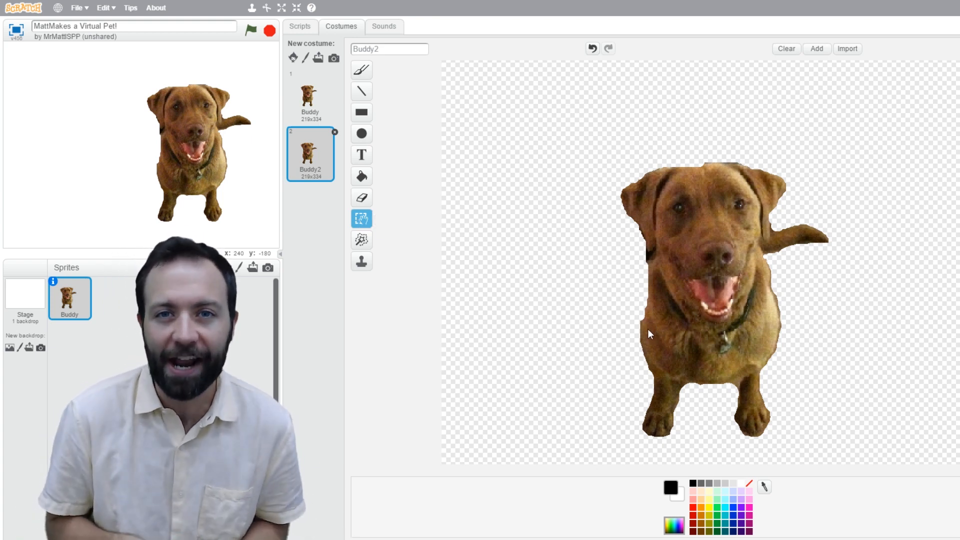
pyautogui.moveTo(697, 355)
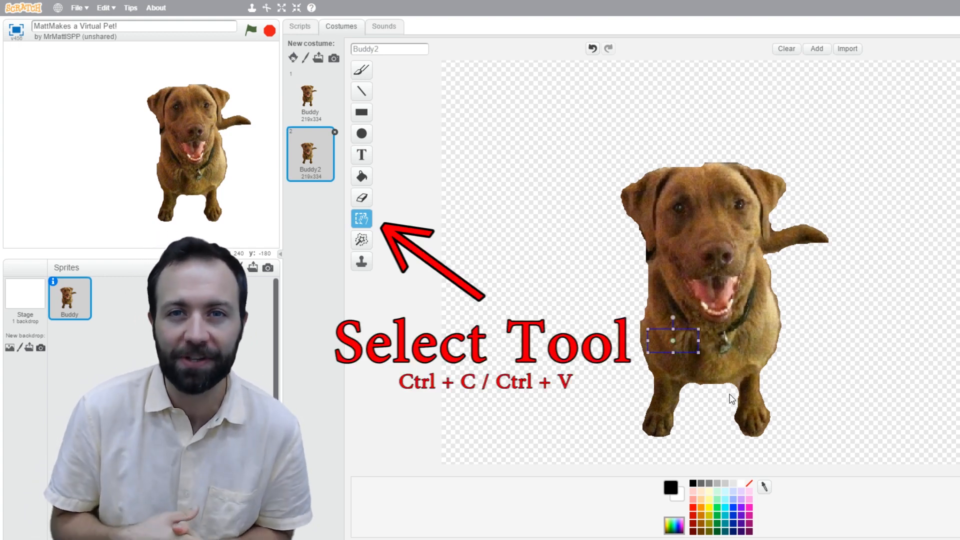
pyautogui.moveTo(735, 258)
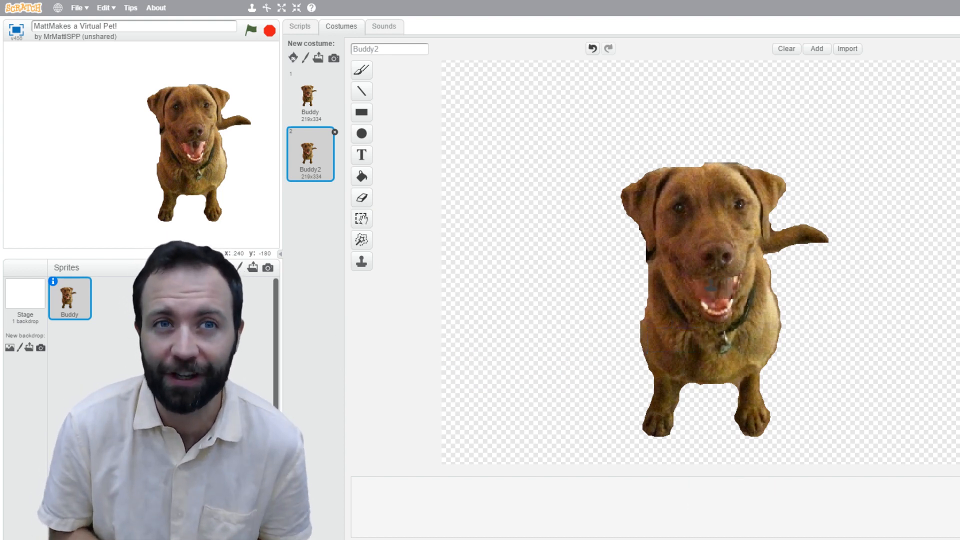
# Step: Cover Buddy2's open mouth by moving selected muzzle fur patches over it
pyautogui.click(361, 219)
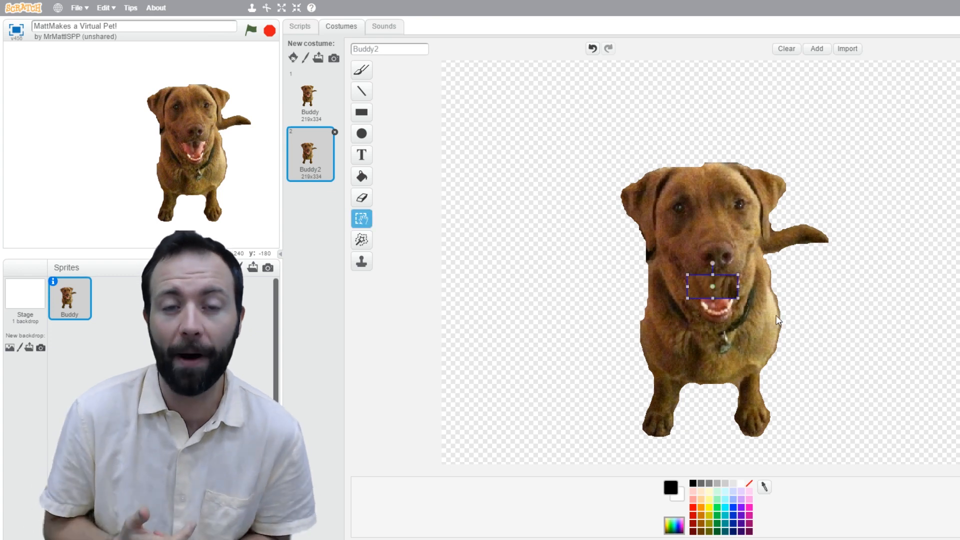
pyautogui.moveTo(378, 229)
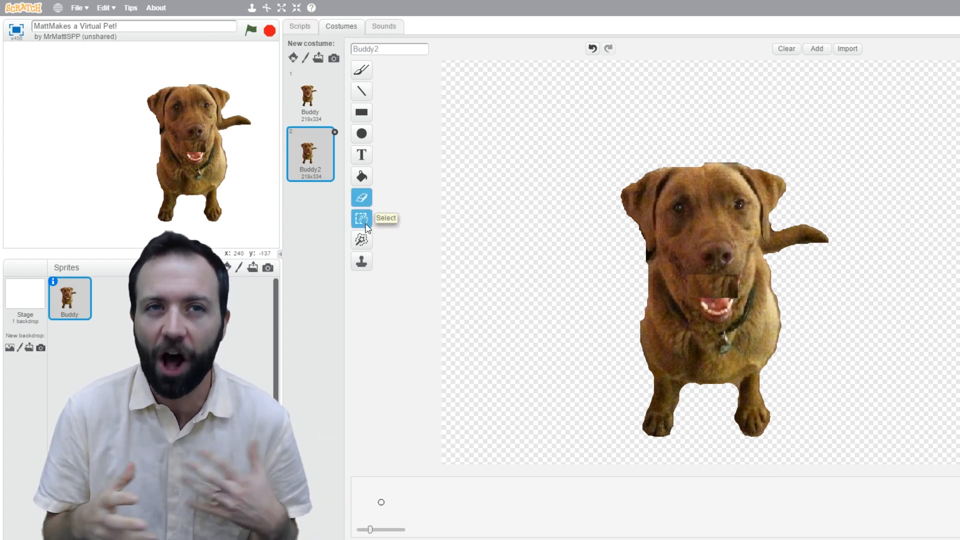
pyautogui.click(361, 220)
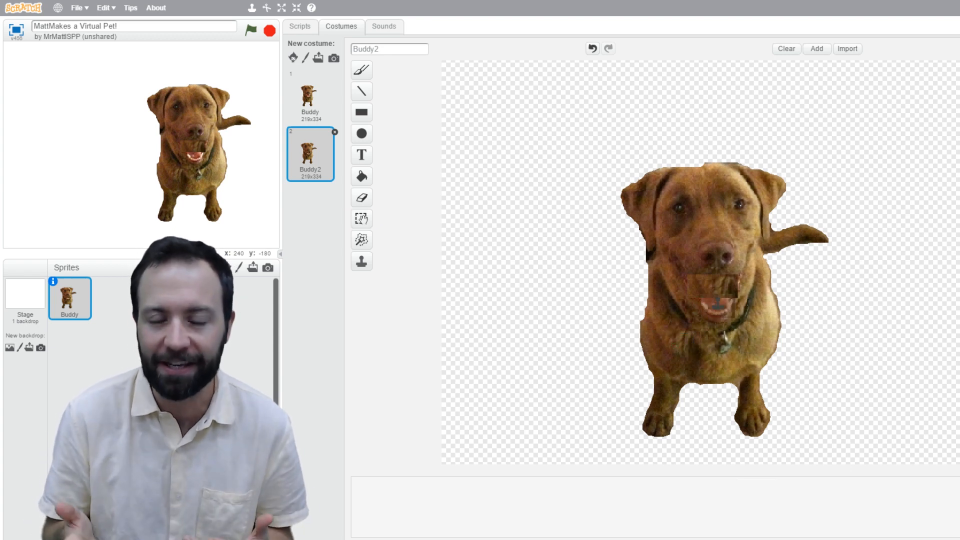
pyautogui.click(361, 219)
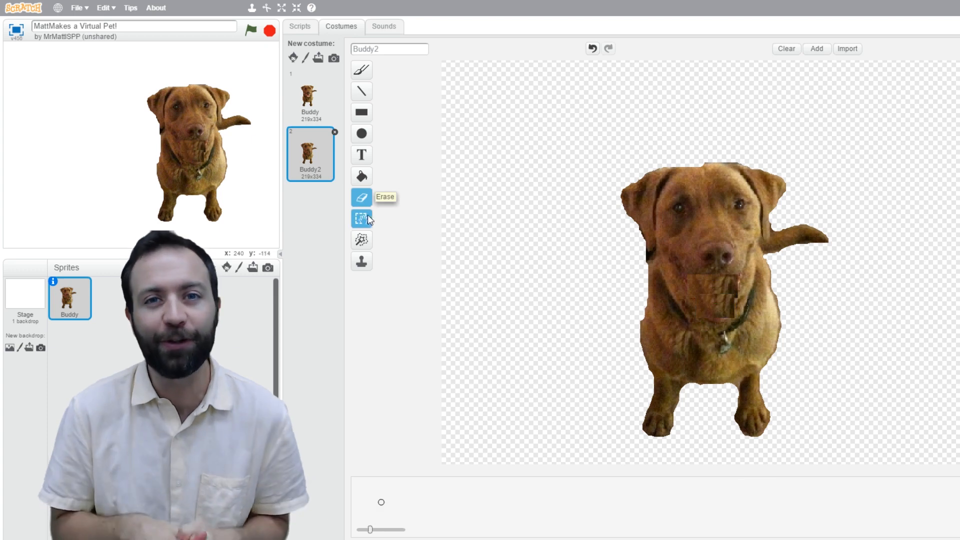
pyautogui.click(361, 219)
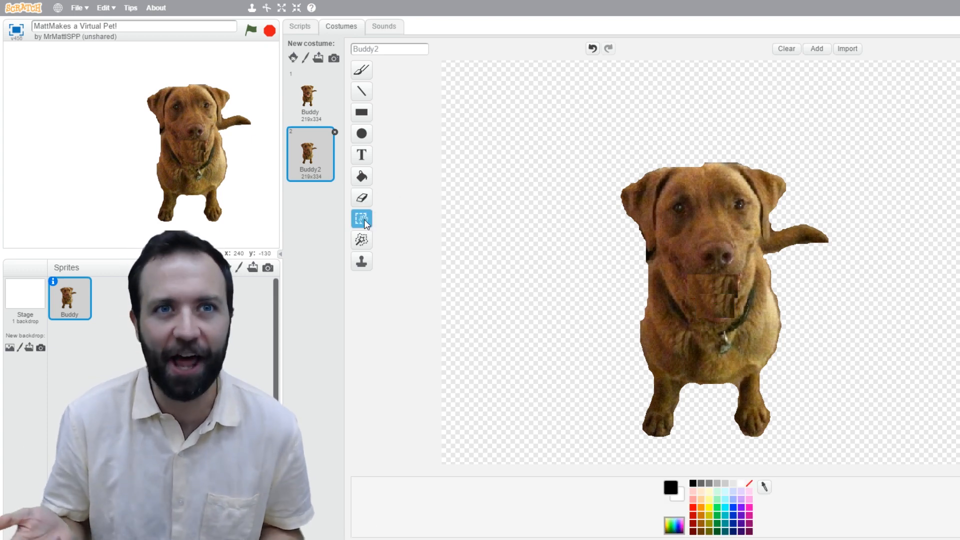
pyautogui.moveTo(283, 292)
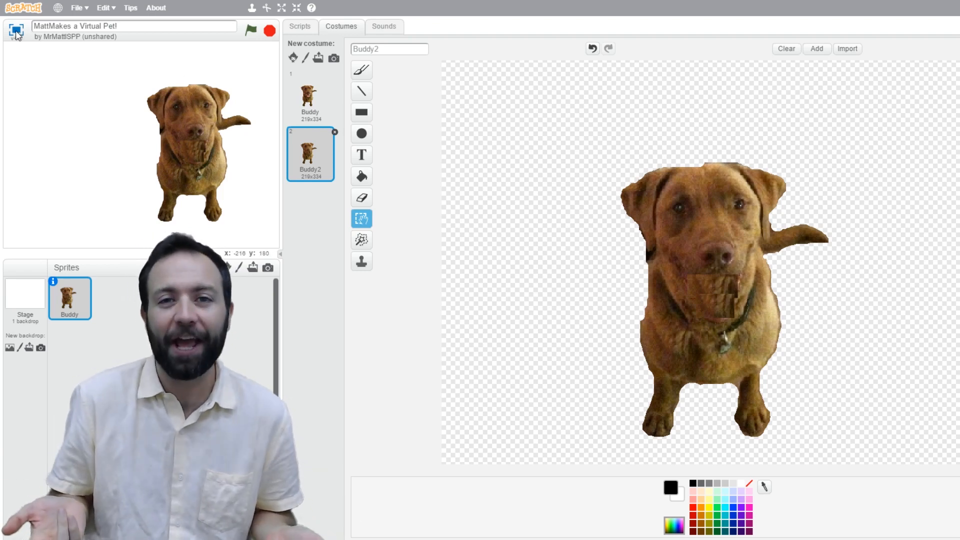
# Step: Shrink the Buddy and Buddy2 costumes down to 72x95
pyautogui.click(310, 98)
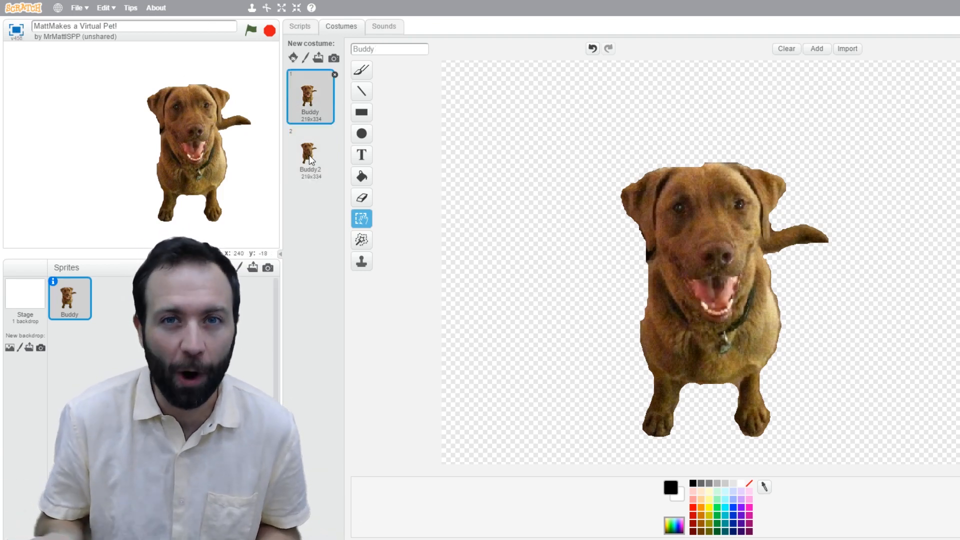
pyautogui.click(310, 154)
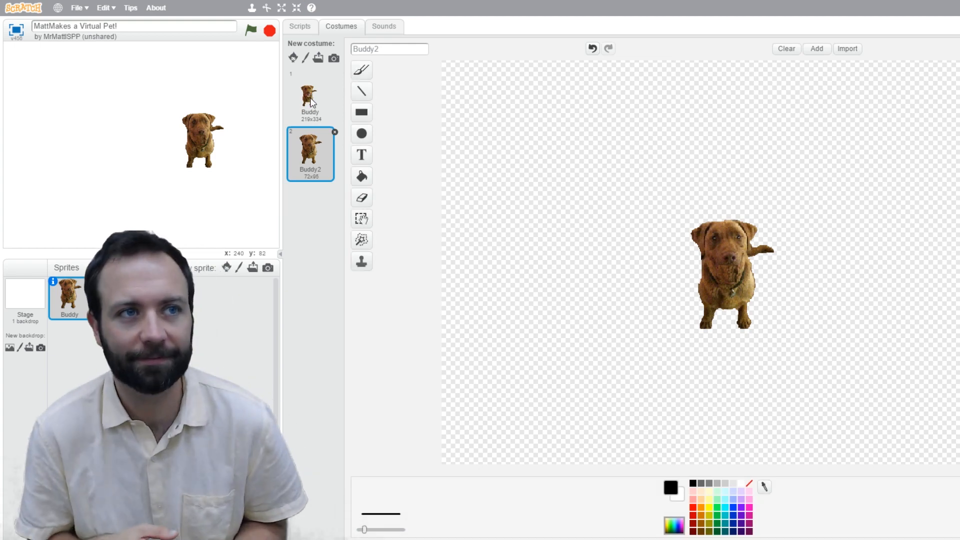
pyautogui.click(310, 101)
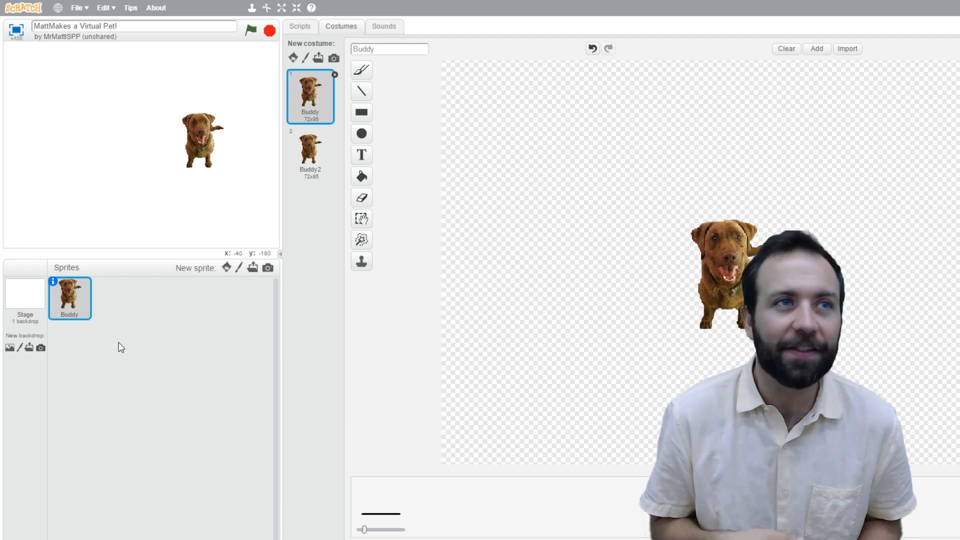
# Step: Add the castle3 forest-and-castle backdrop to the stage from the Backdrop Library
pyautogui.click(299, 26)
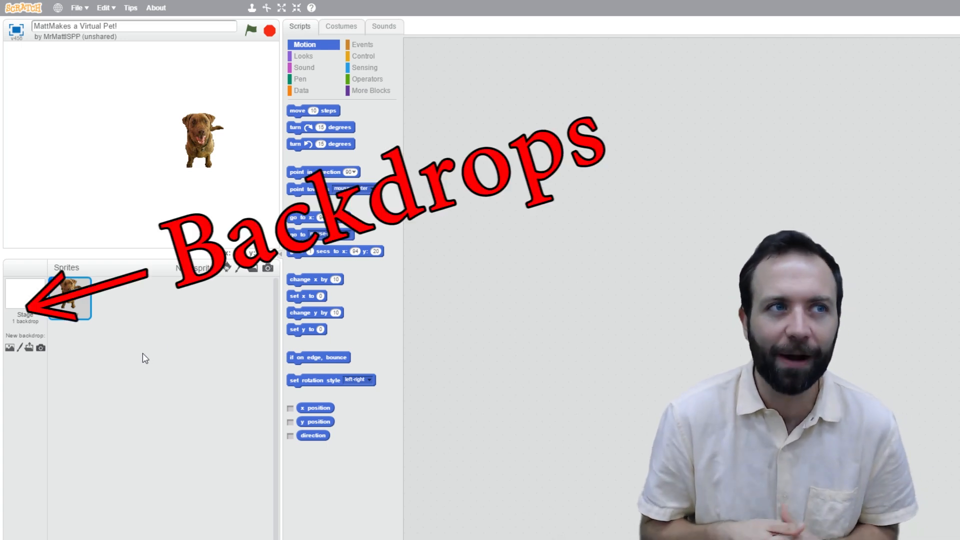
pyautogui.click(24, 300)
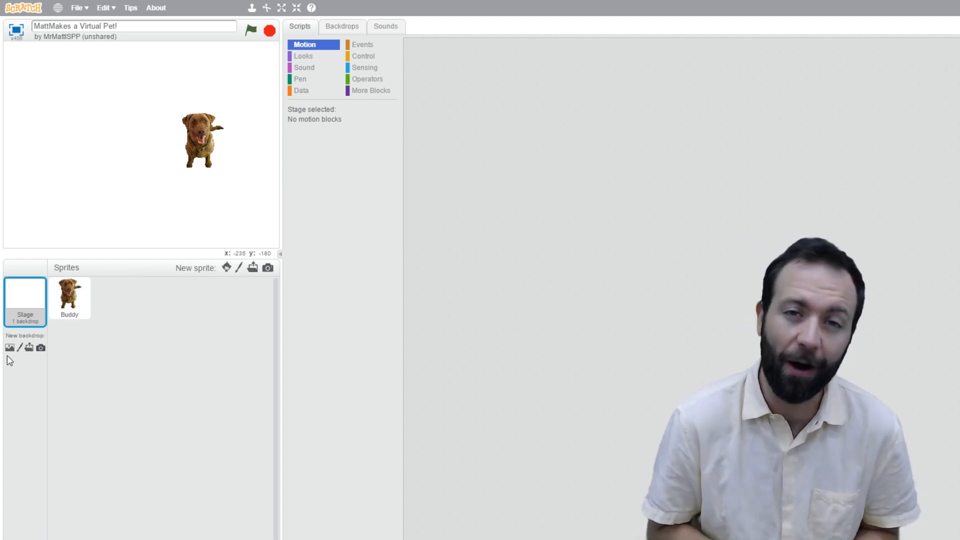
pyautogui.click(10, 347)
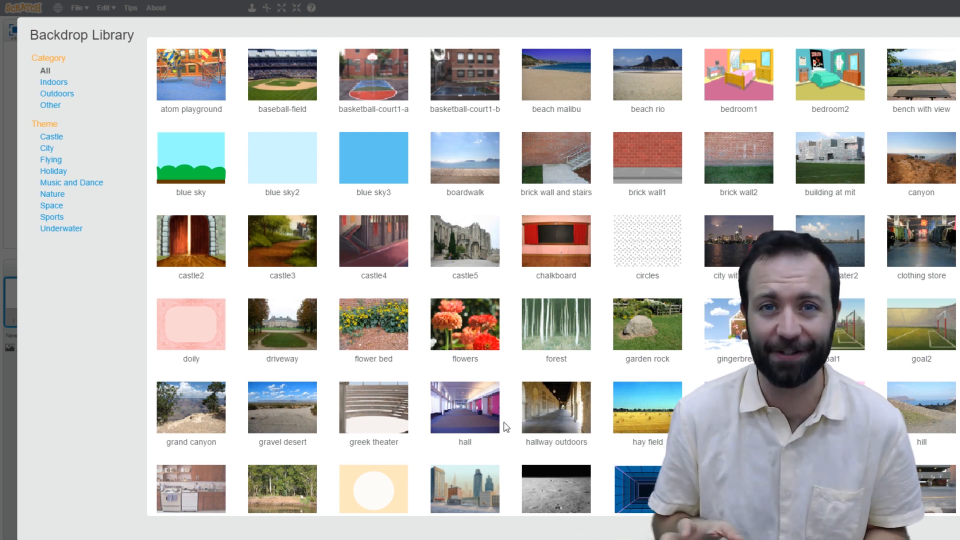
pyautogui.moveTo(286, 258)
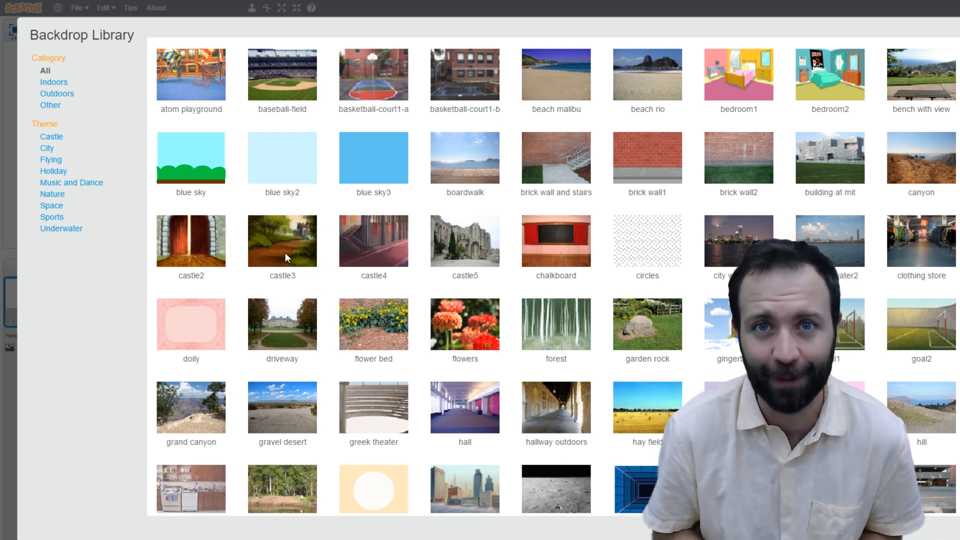
pyautogui.click(282, 241)
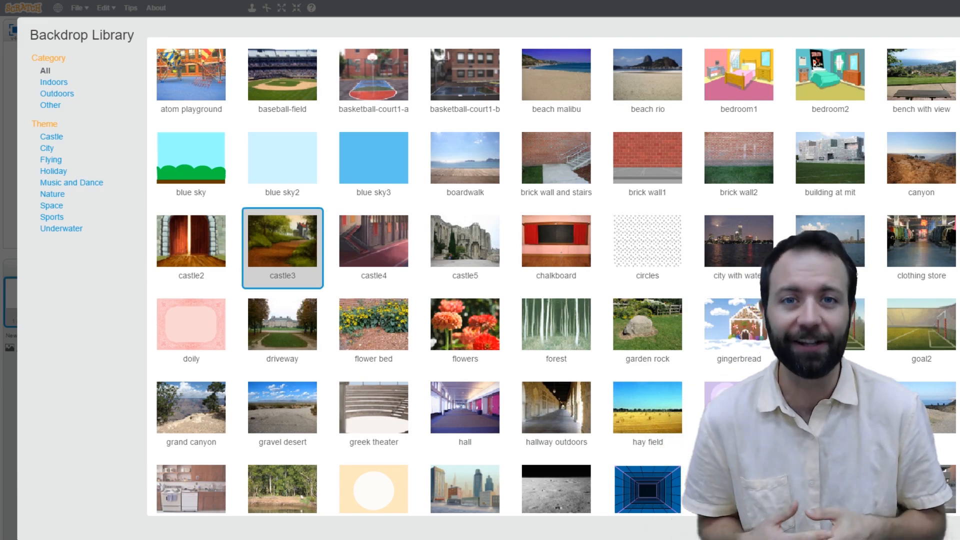
pyautogui.doubleClick(282, 240)
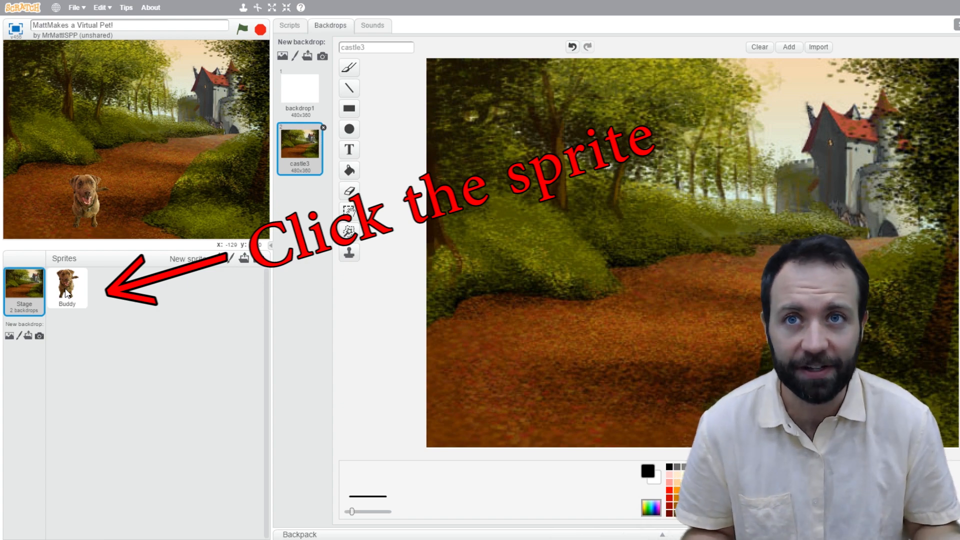
# Step: Select Buddy and view its sound list, holding only the default pop sound
pyautogui.click(67, 288)
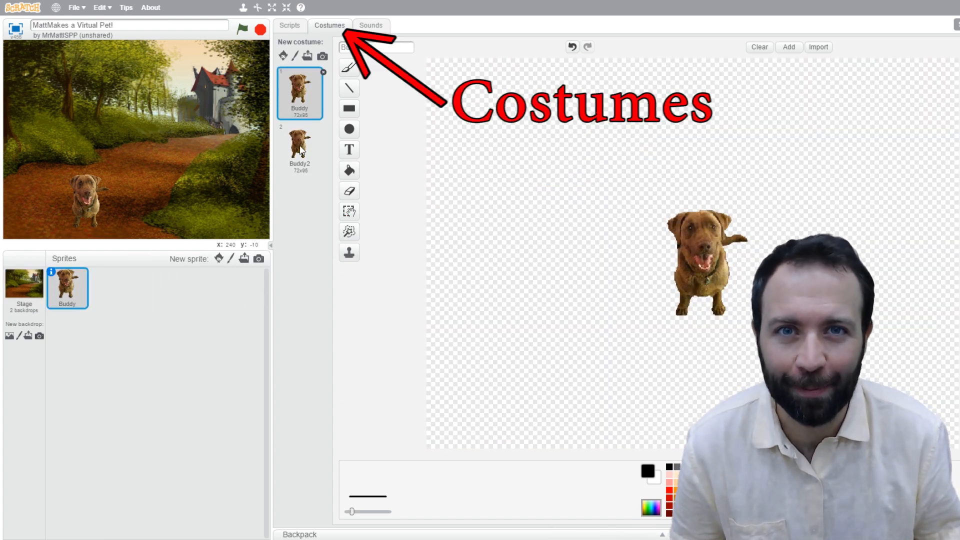
pyautogui.click(300, 147)
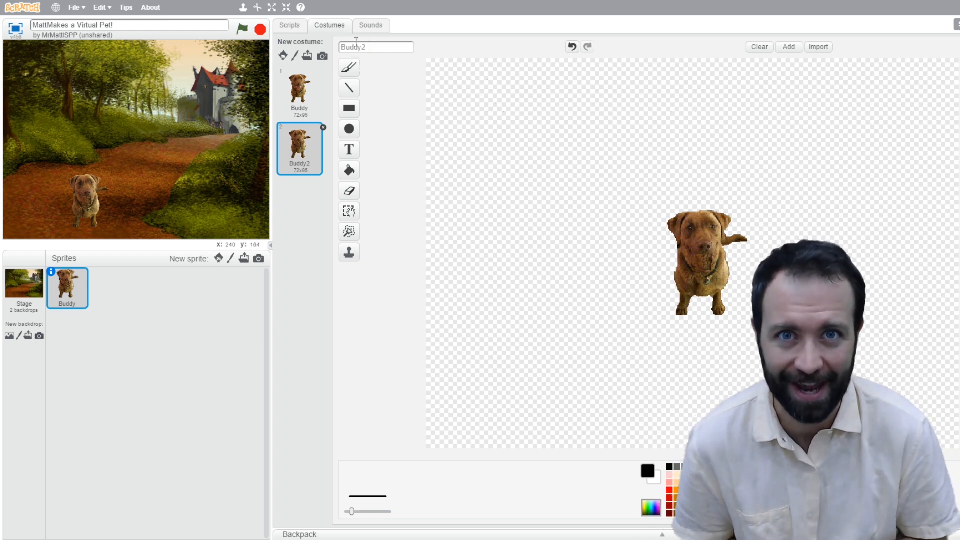
pyautogui.click(370, 25)
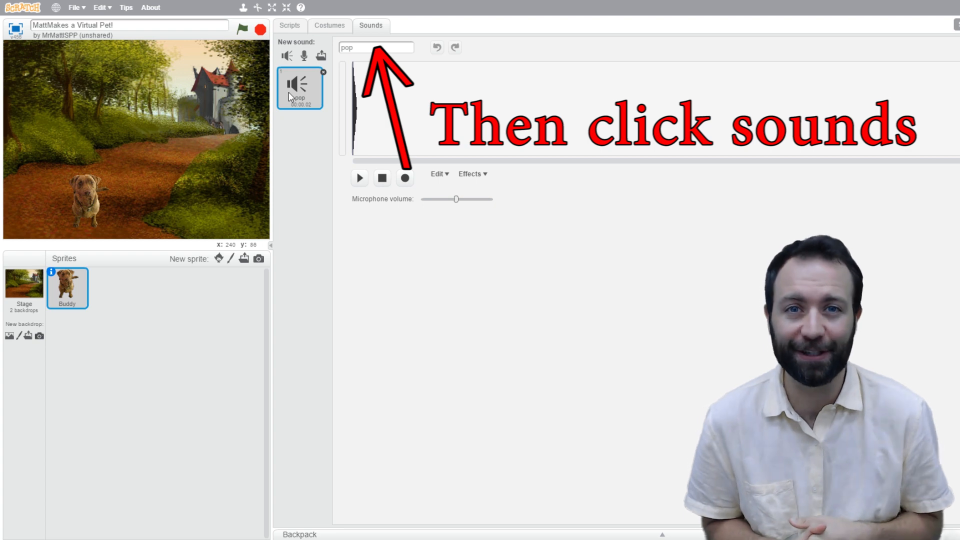
# Step: Replace Buddy's pop sound with the dog1 bark from the Sound Library and return to Scripts
pyautogui.click(360, 178)
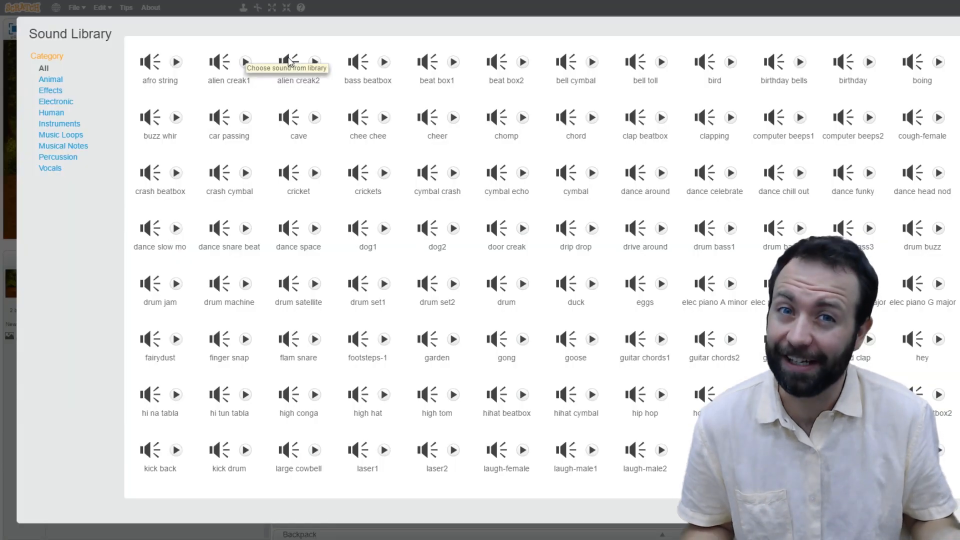
pyautogui.moveTo(471, 299)
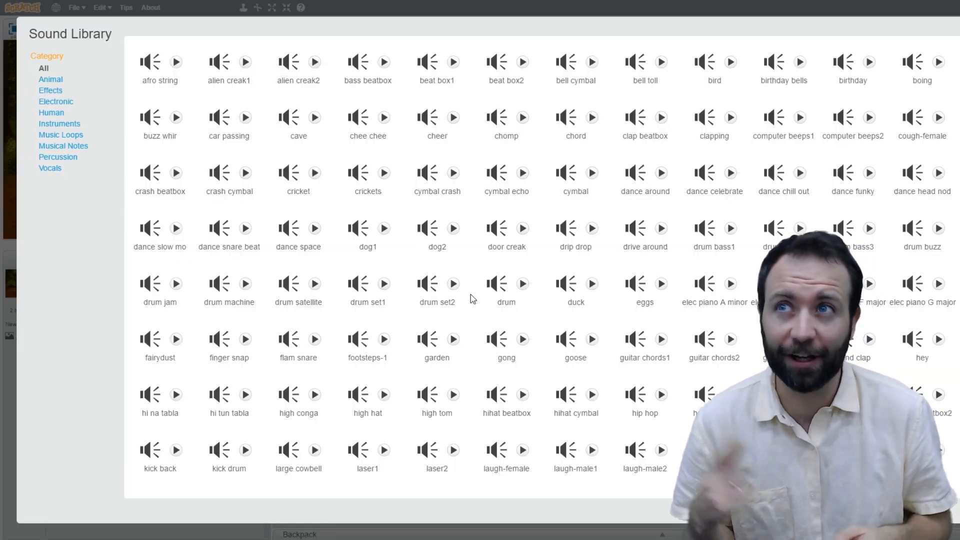
pyautogui.moveTo(384, 236)
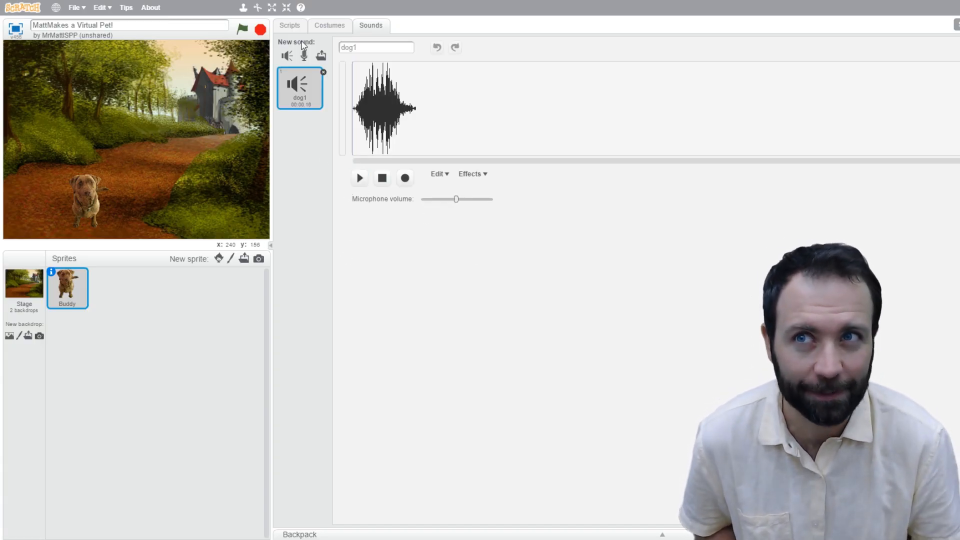
pyautogui.click(289, 25)
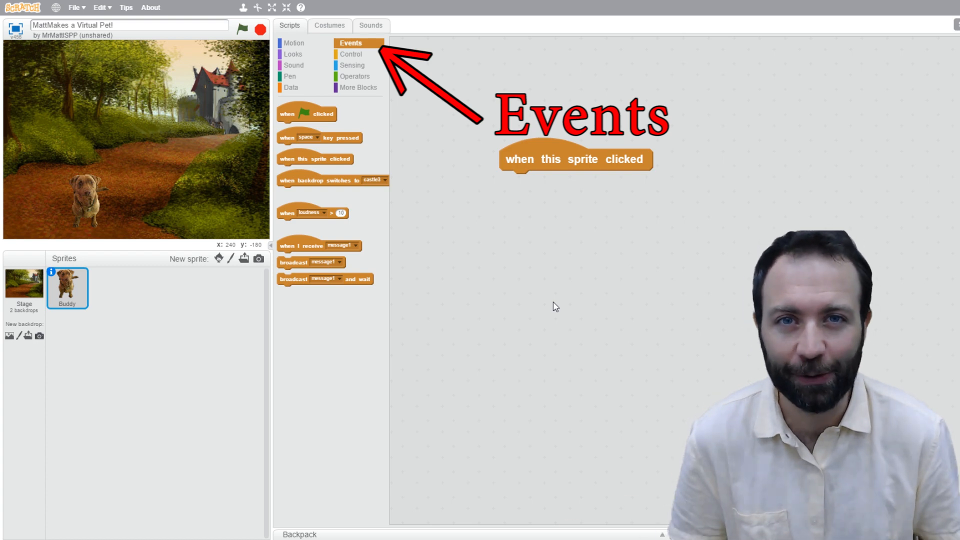
pyautogui.moveTo(463, 182)
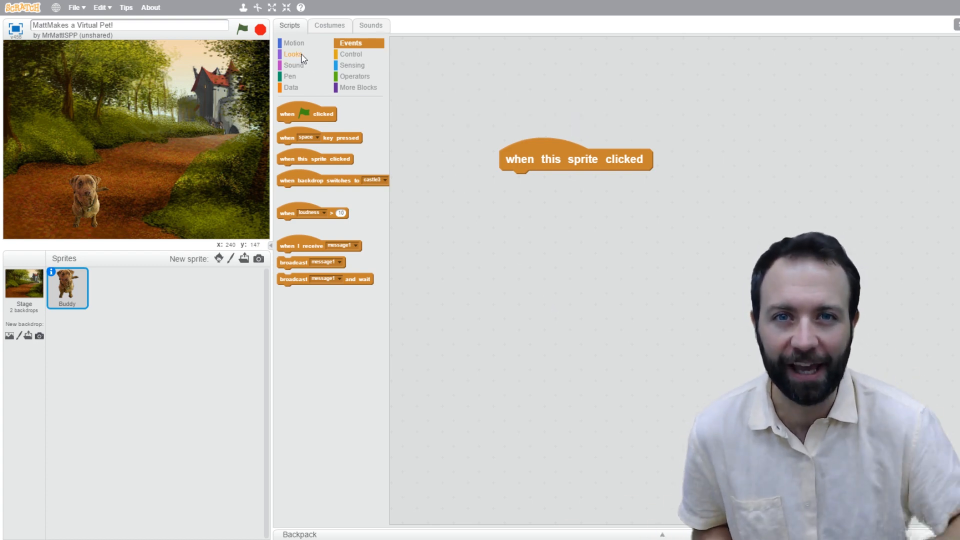
# Step: Attach 'switch costume to Buddy' under the 'when this sprite clicked' trigger
pyautogui.click(293, 54)
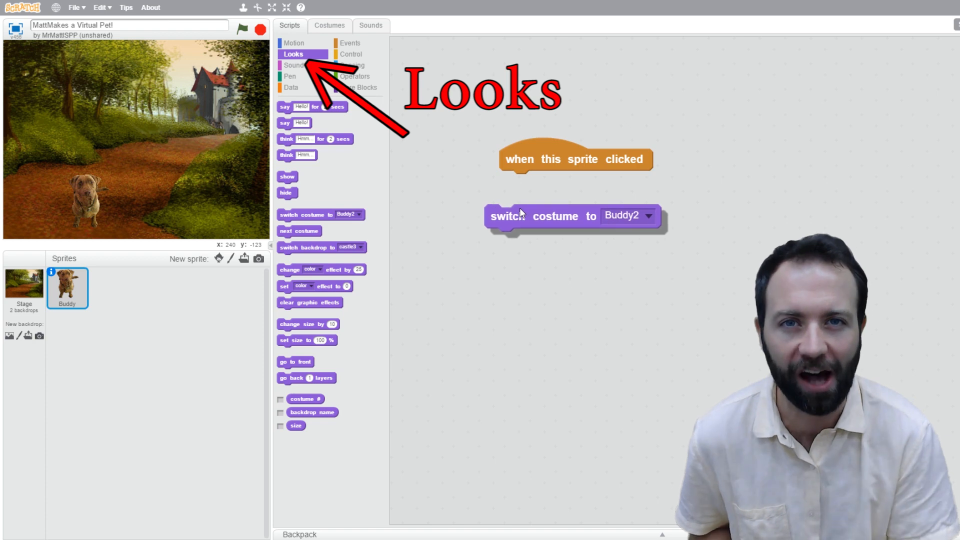
pyautogui.moveTo(520, 216); pyautogui.dragTo(539, 182)
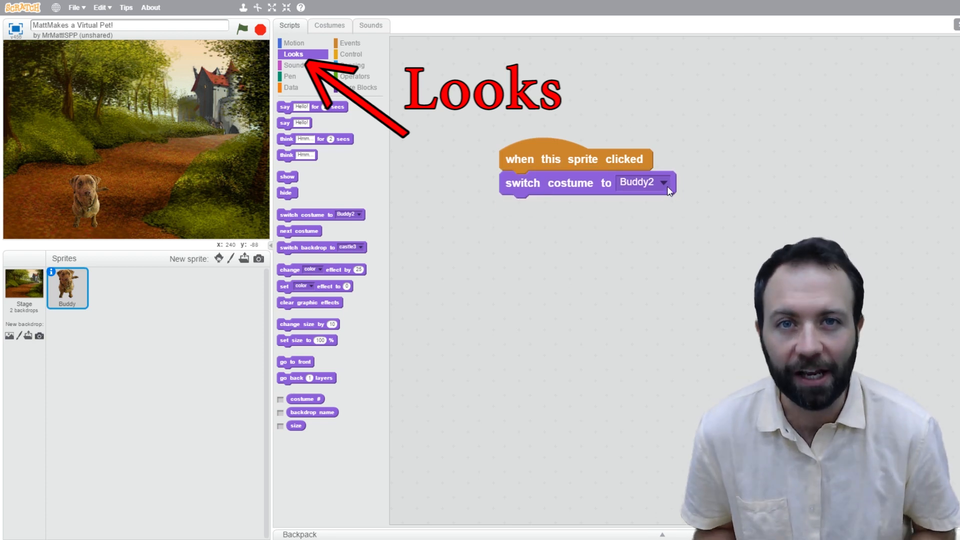
pyautogui.click(664, 182)
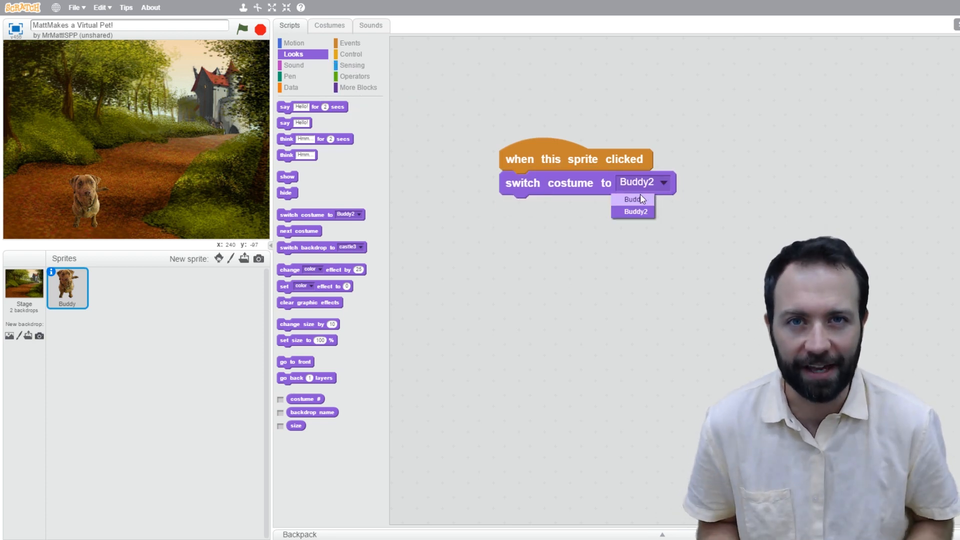
pyautogui.click(633, 199)
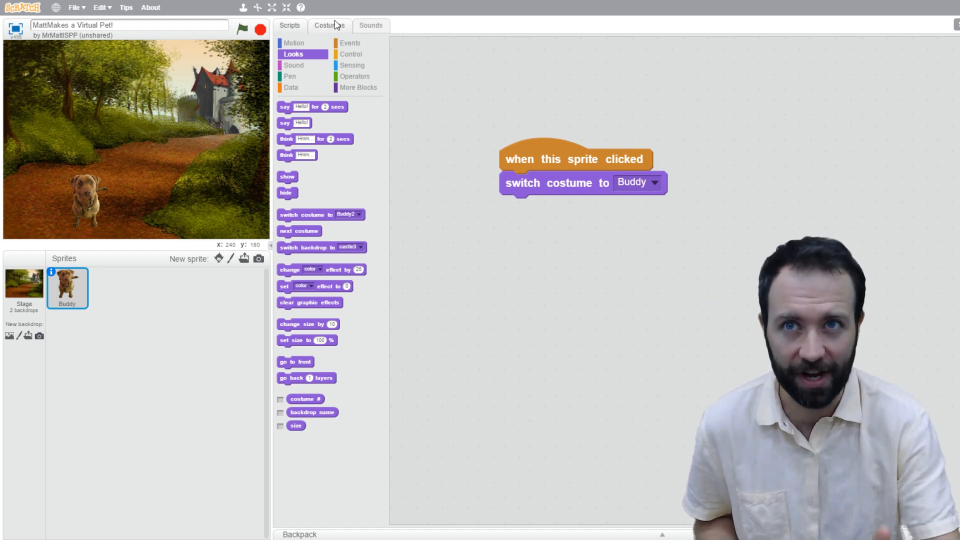
pyautogui.click(329, 25)
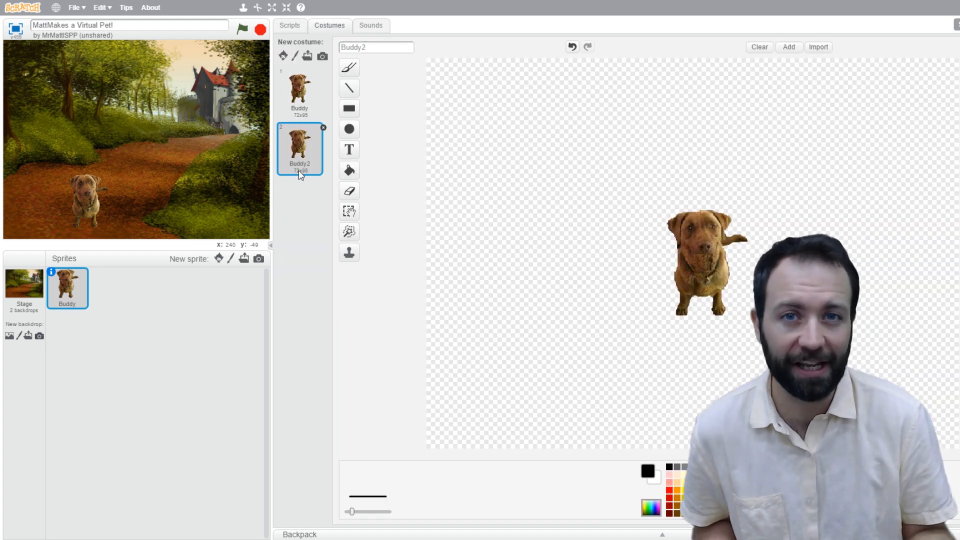
pyautogui.click(288, 25)
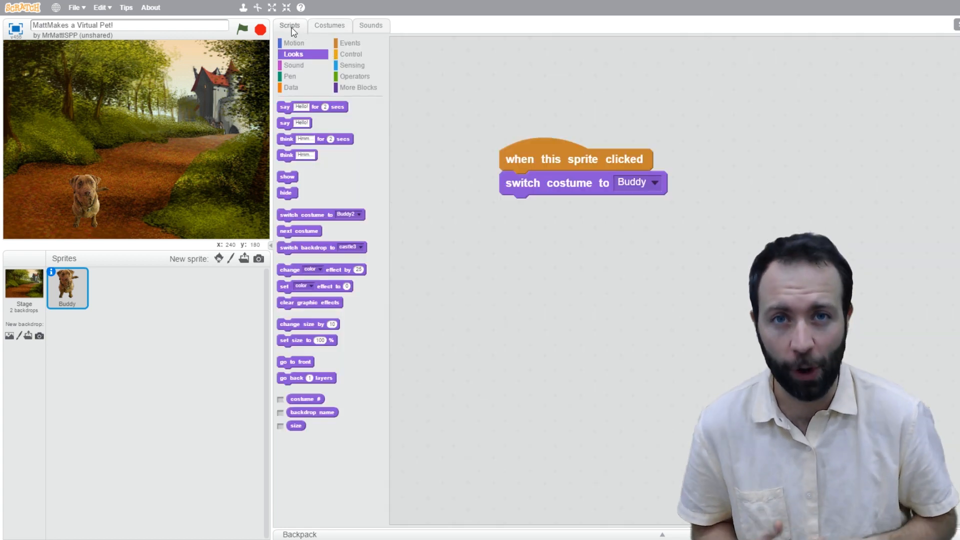
# Step: Add 'play sound dog1 until done' then 'switch costume to Buddy2' to the click script
pyautogui.click(293, 66)
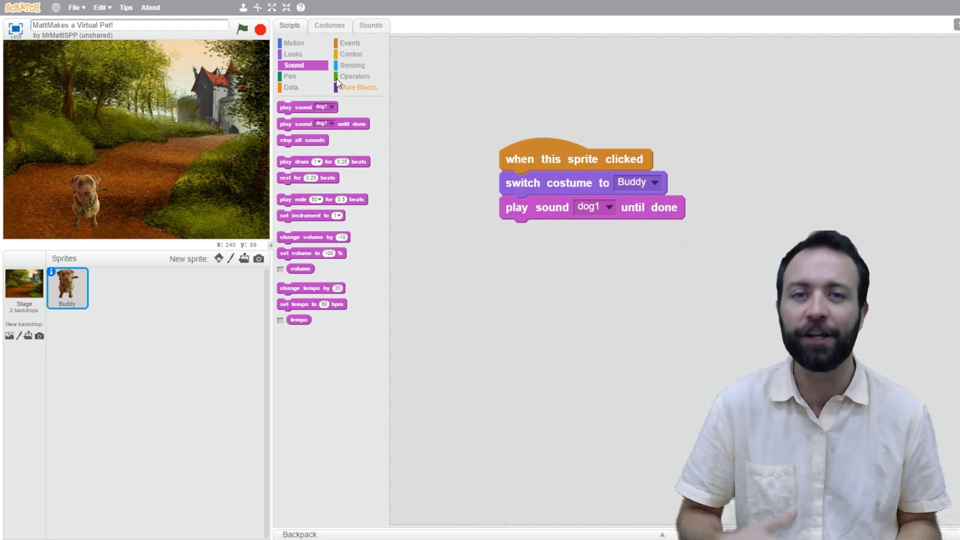
pyautogui.click(293, 54)
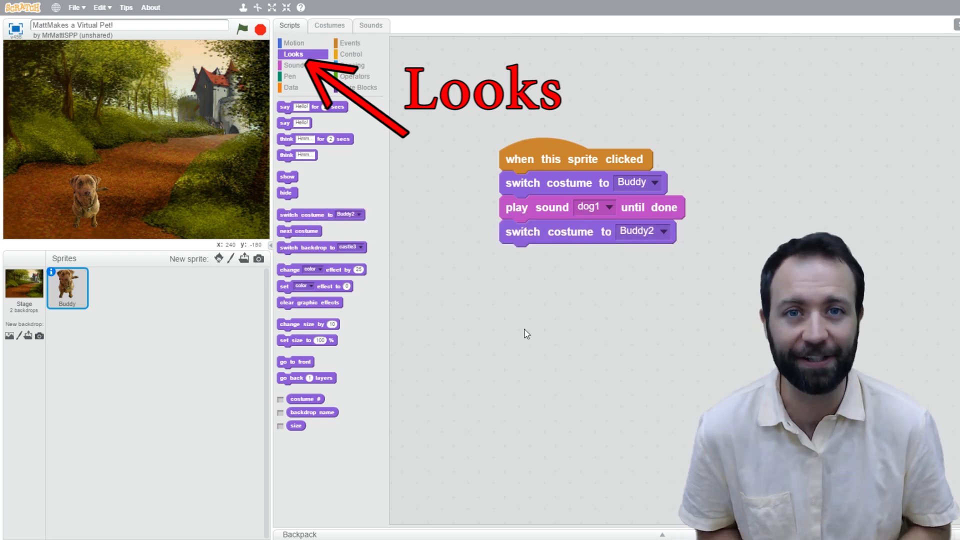
pyautogui.moveTo(119, 223)
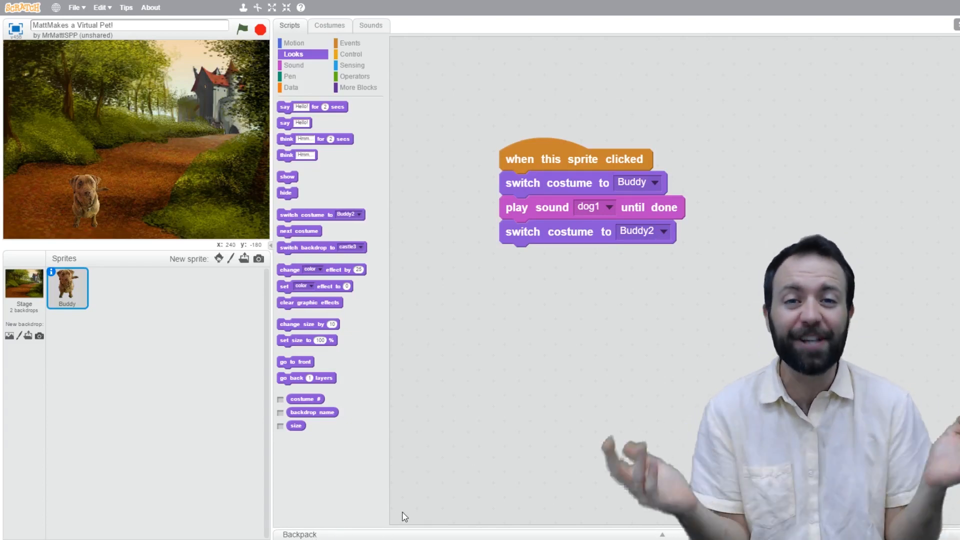
pyautogui.moveTo(217, 268)
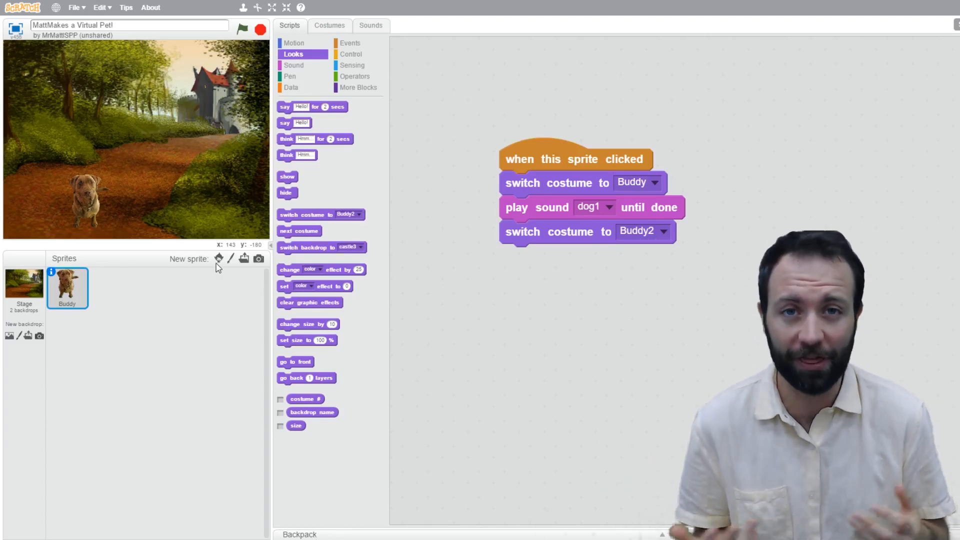
# Step: Add Baseball, Cheesy-Puffs and Trampoline sprites from the library onto the castle path
pyautogui.click(218, 258)
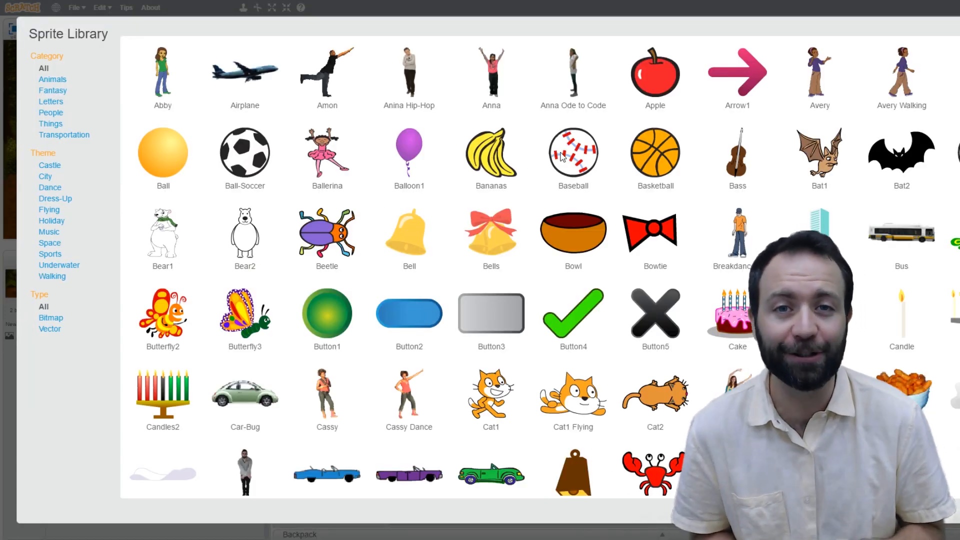
pyautogui.click(572, 158)
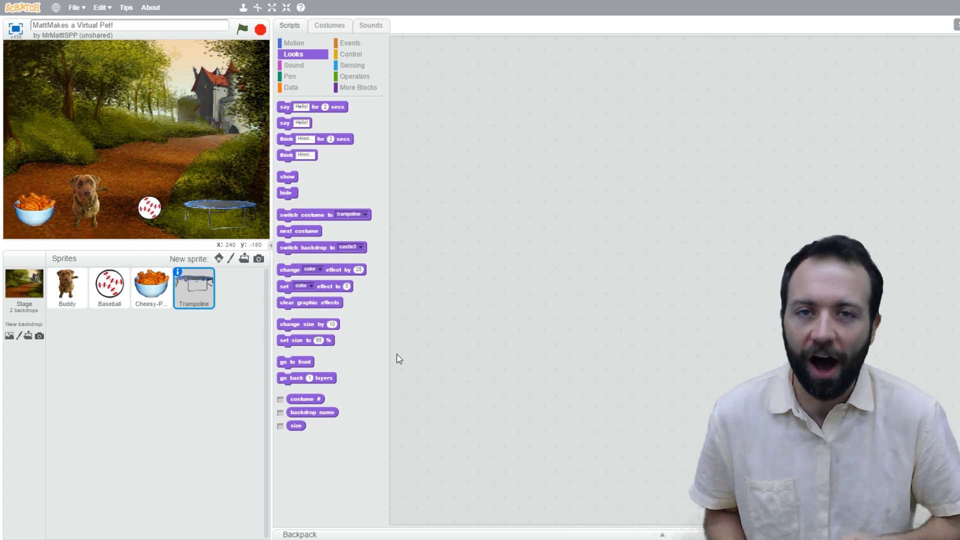
pyautogui.moveTo(558, 420)
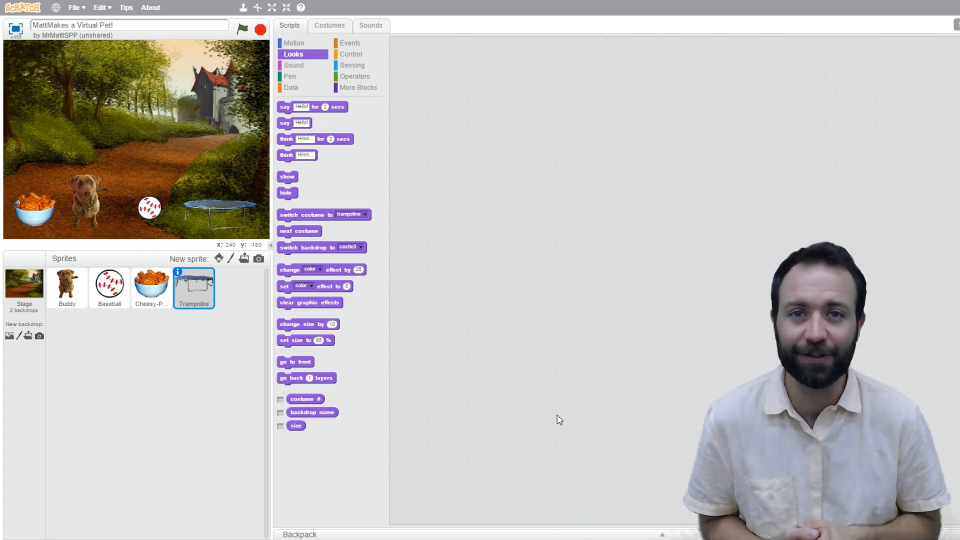
pyautogui.moveTo(480, 296)
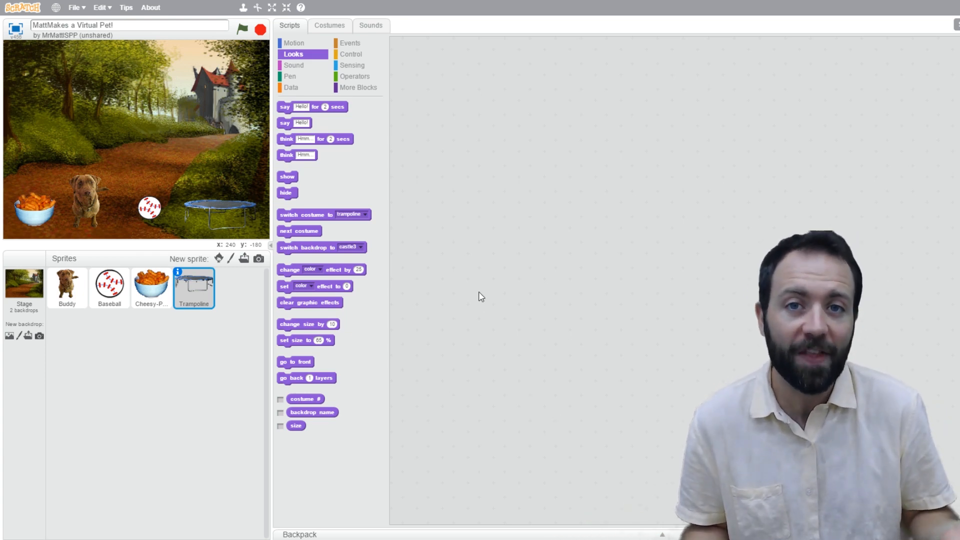
pyautogui.moveTo(282, 113)
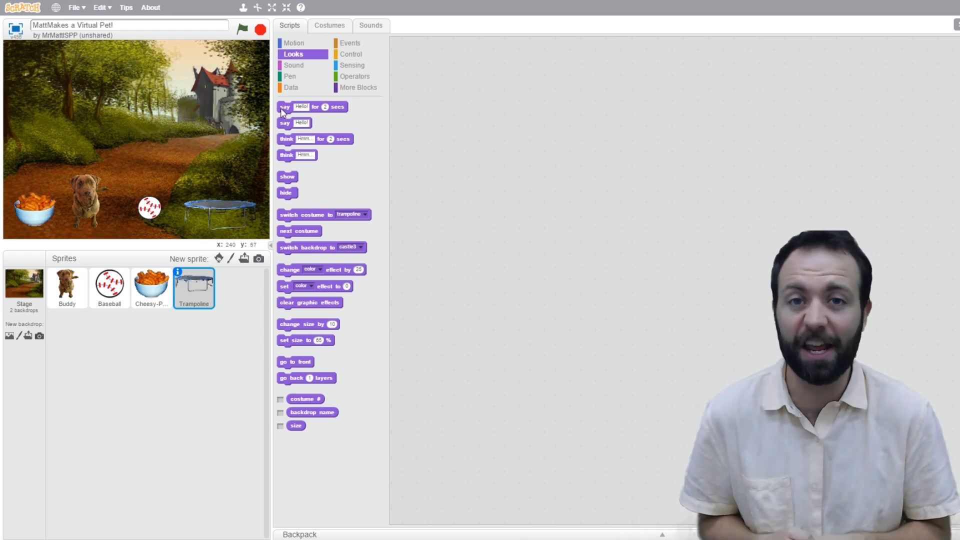
pyautogui.moveTo(66, 294)
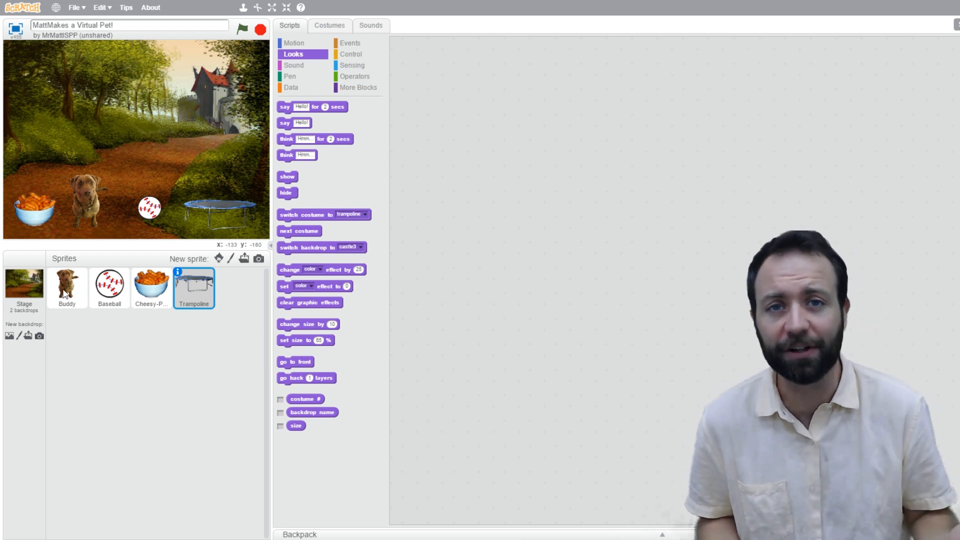
# Step: Build Buddy's second click script saying 'THANKS FOR WATCHING!' for 2 secs and test it on stage
pyautogui.click(67, 288)
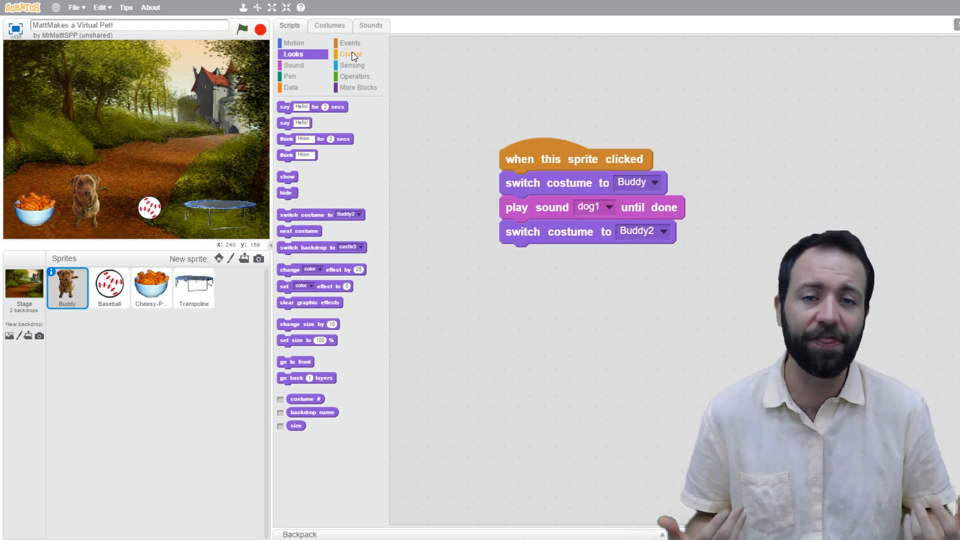
pyautogui.click(350, 54)
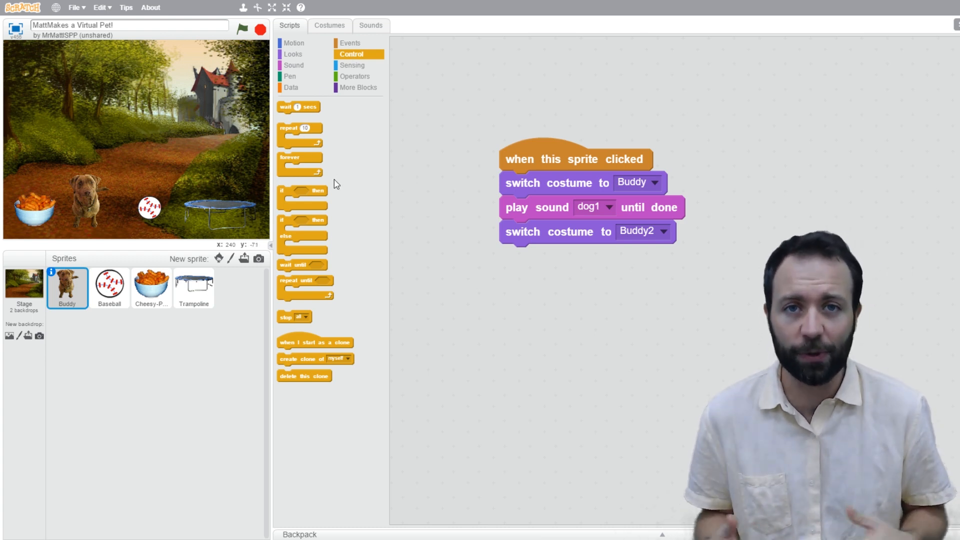
pyautogui.click(350, 43)
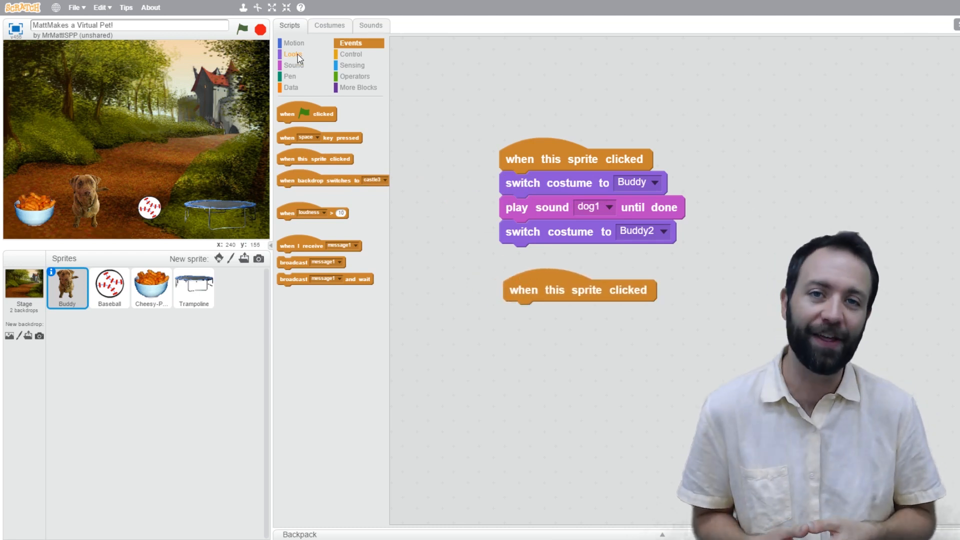
pyautogui.click(292, 54)
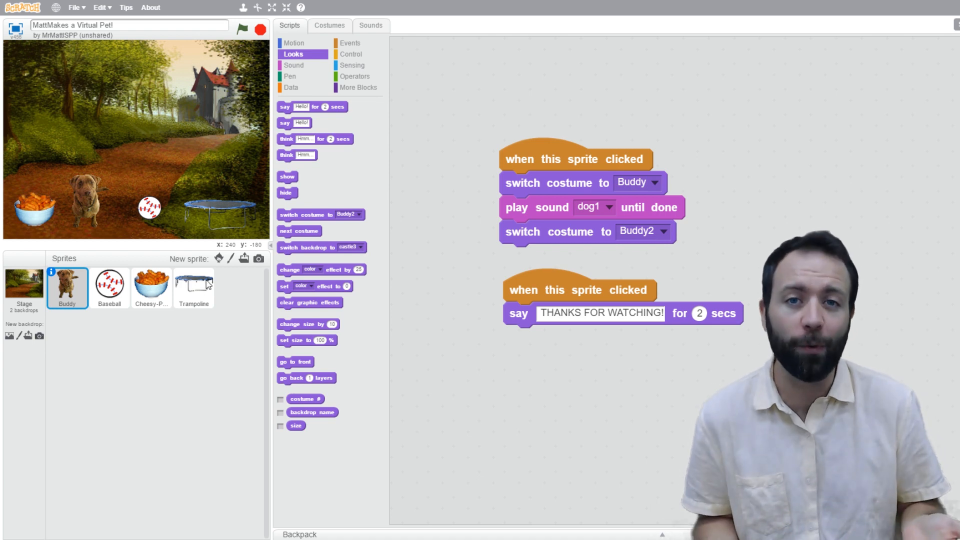
pyautogui.click(89, 208)
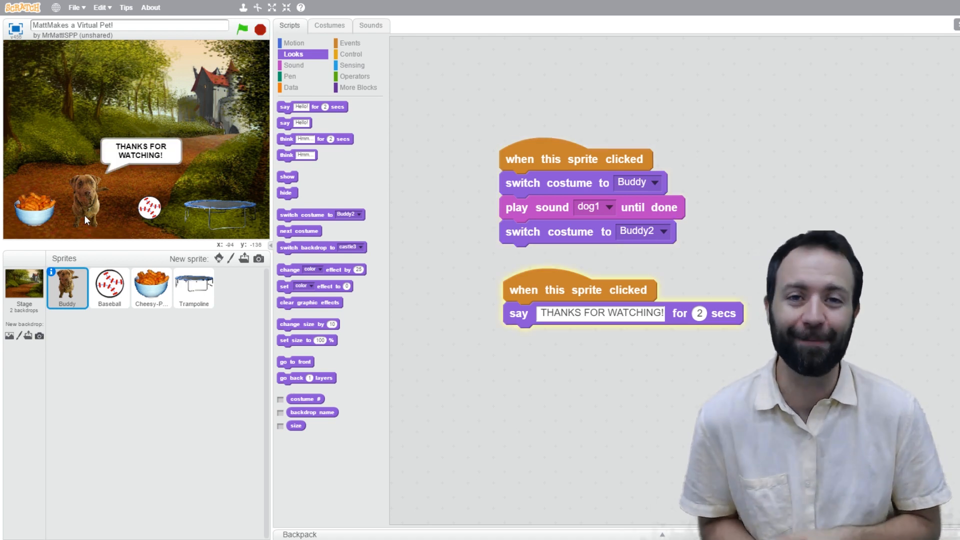